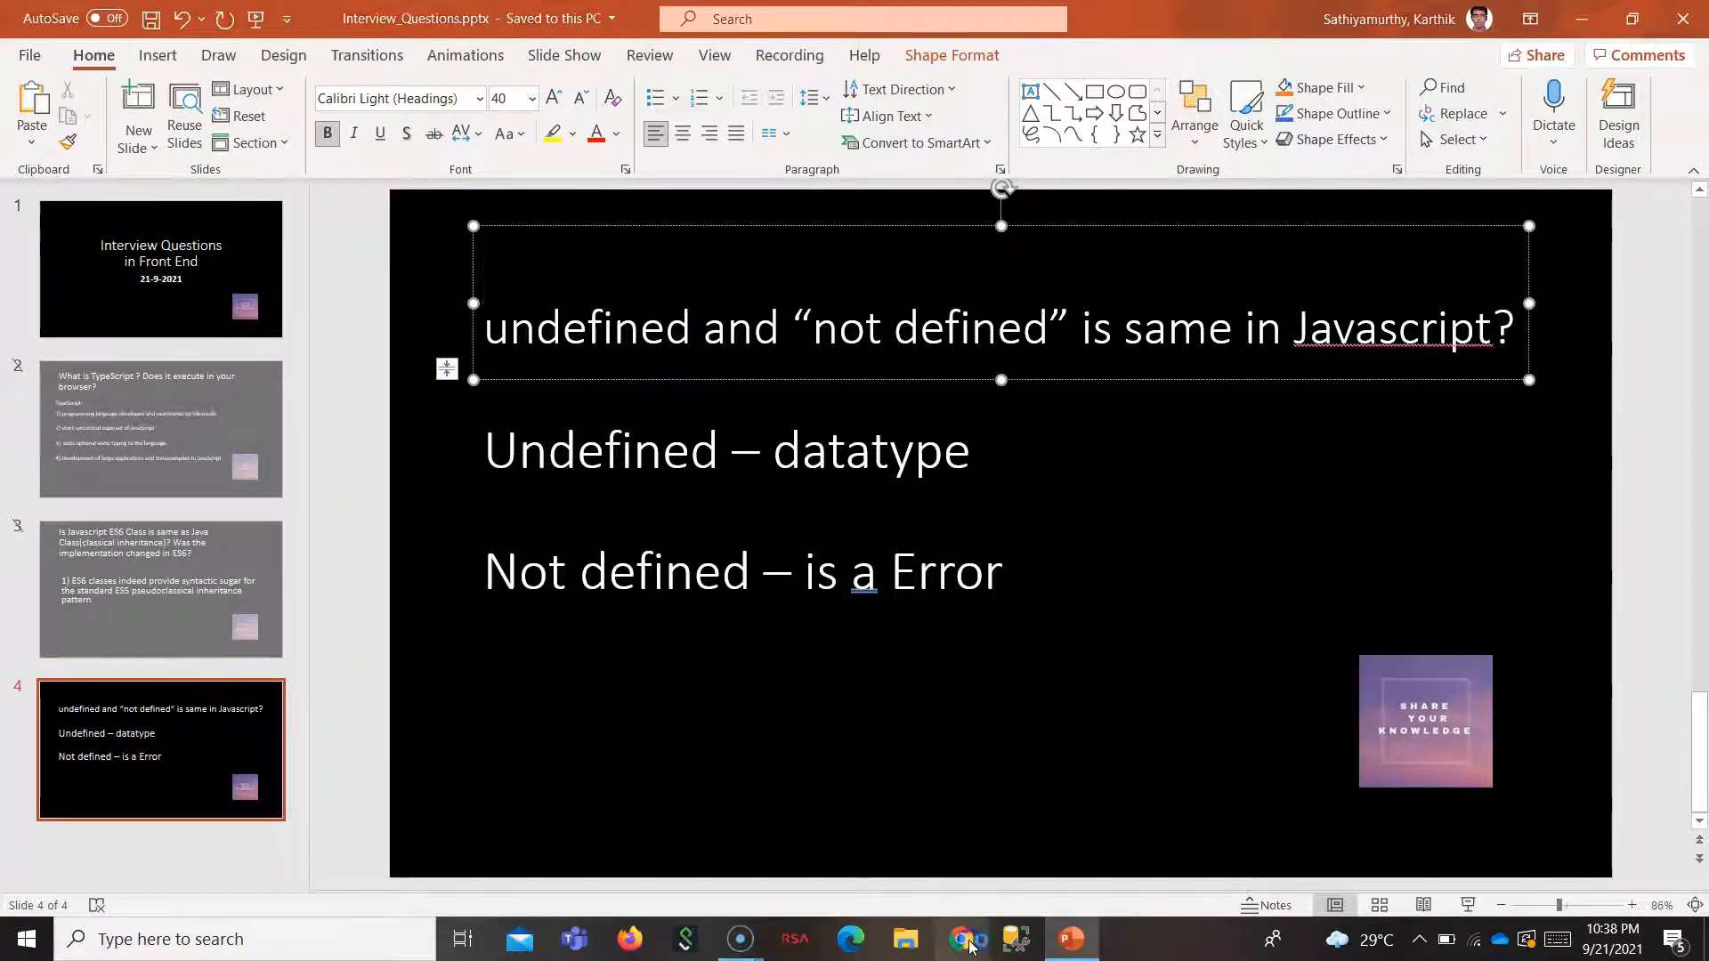
Leave PowerPoint for the Chrome browser and bring up DevTools with F12.
{"action": "left_click", "coordinate": [961, 938]}
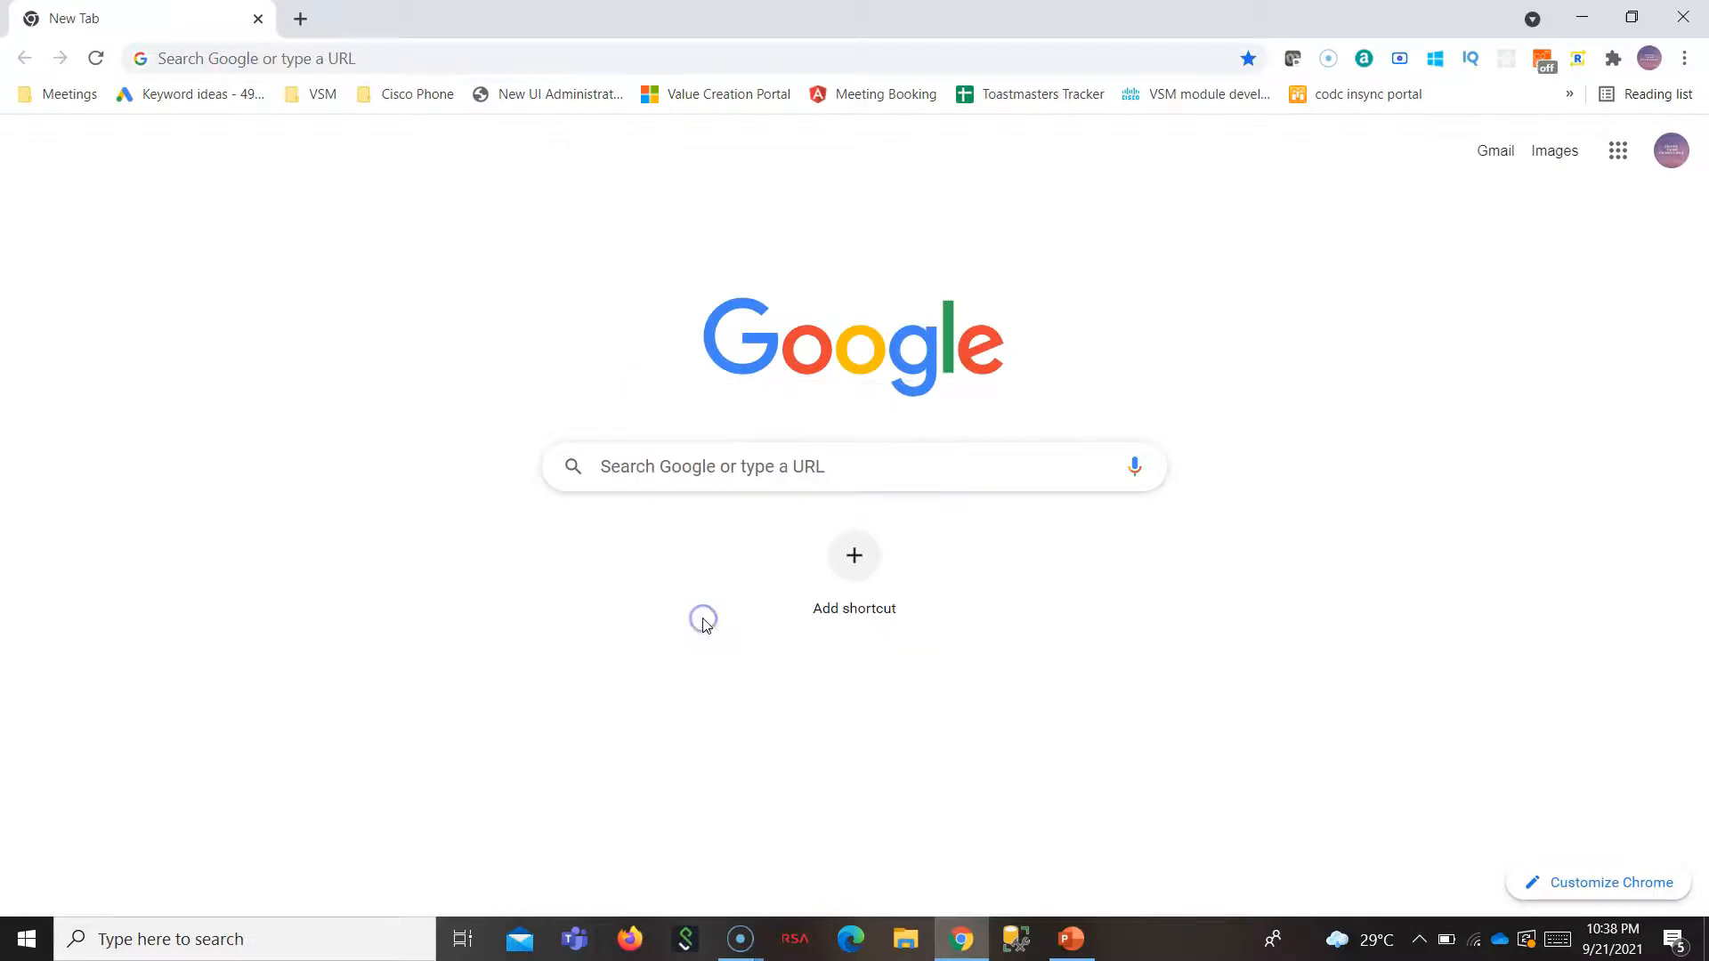
{"action": "key", "text": "F12"}
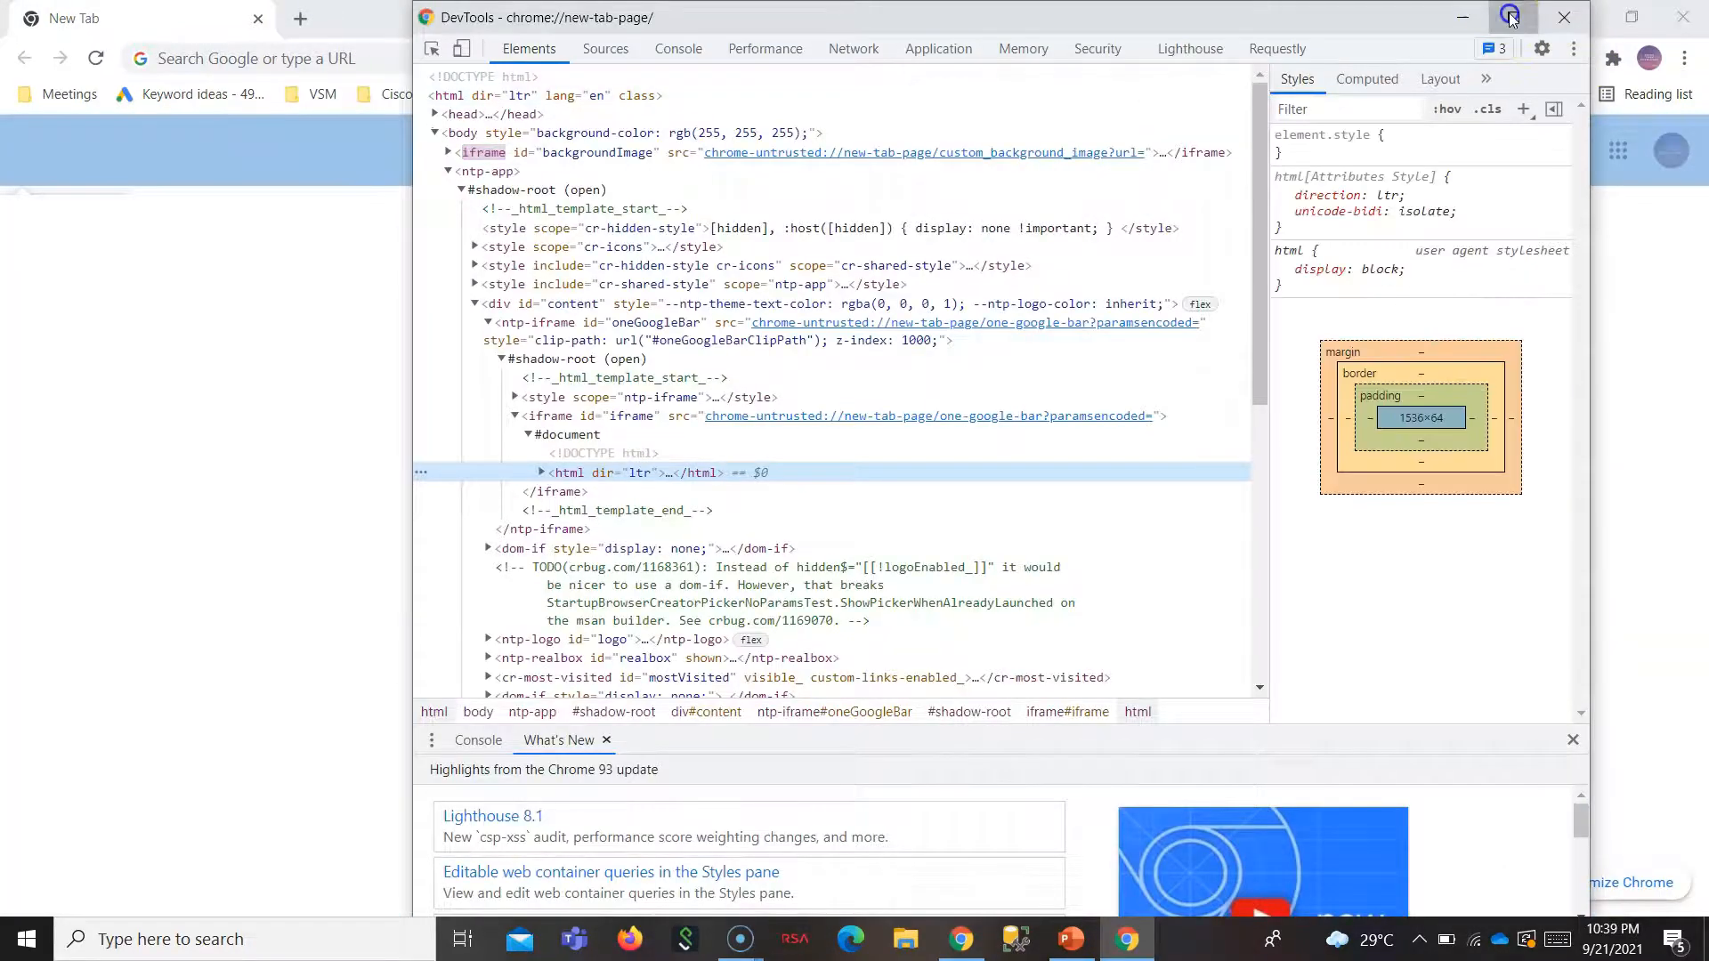
In the Console, declare let a; which evaluates to undefined.
{"action": "left_click", "coordinate": [1510, 18]}
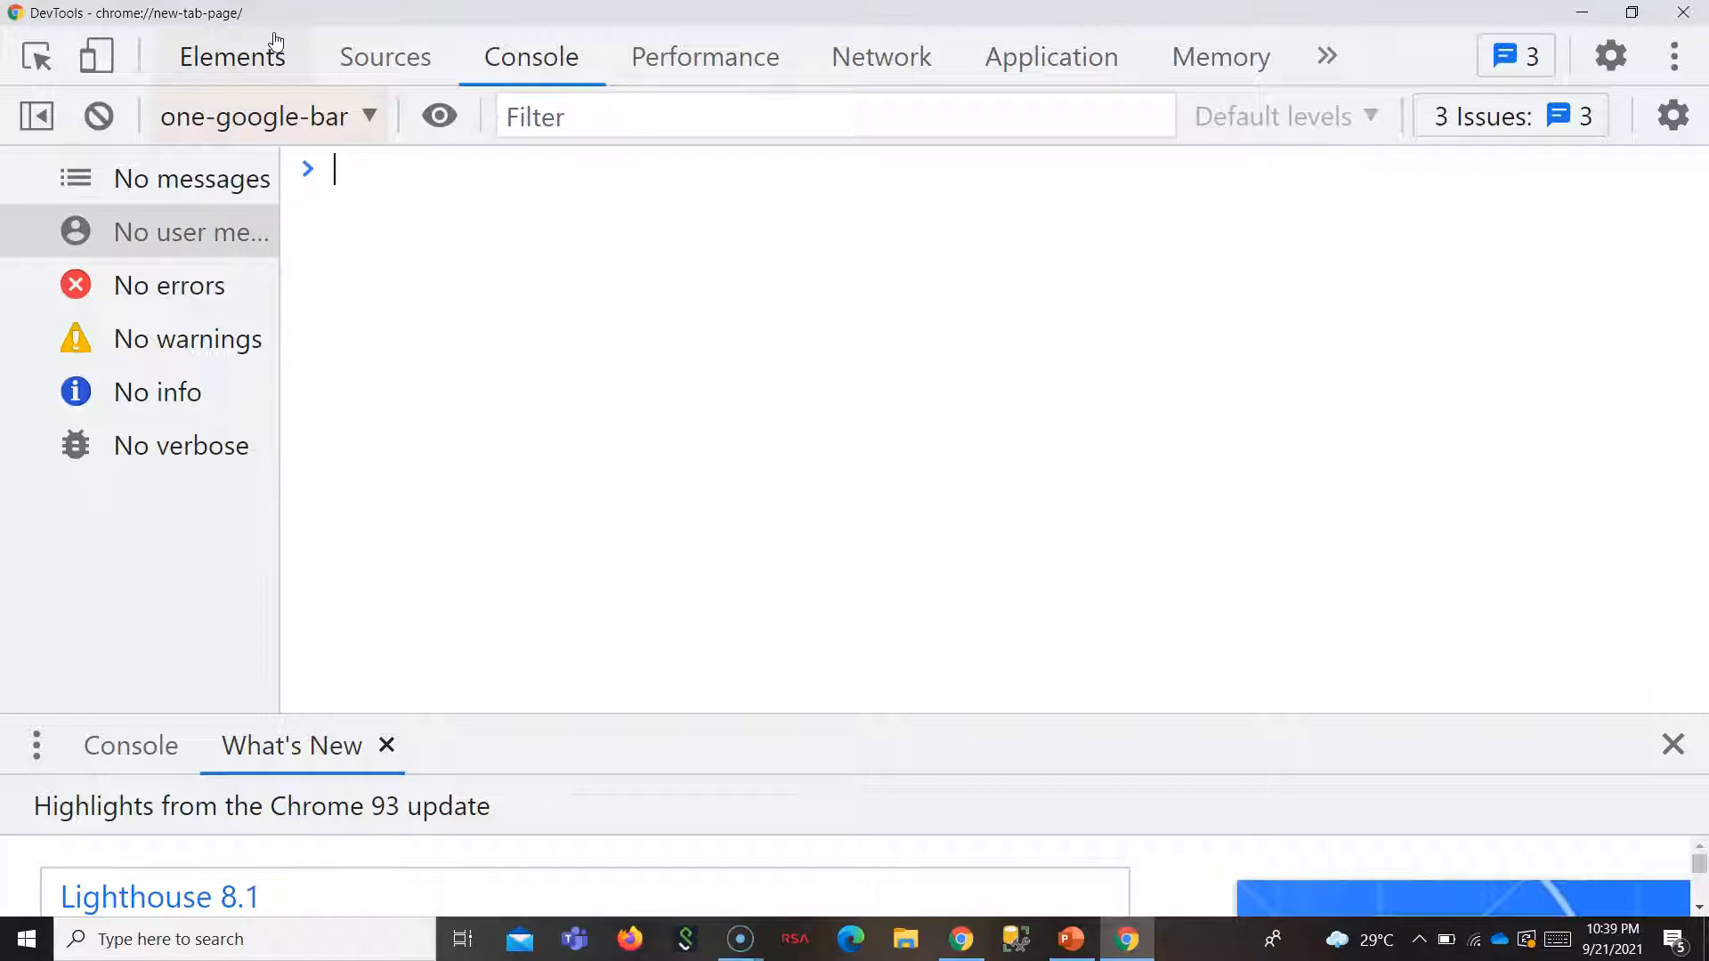
{"action": "type", "text": "let"}
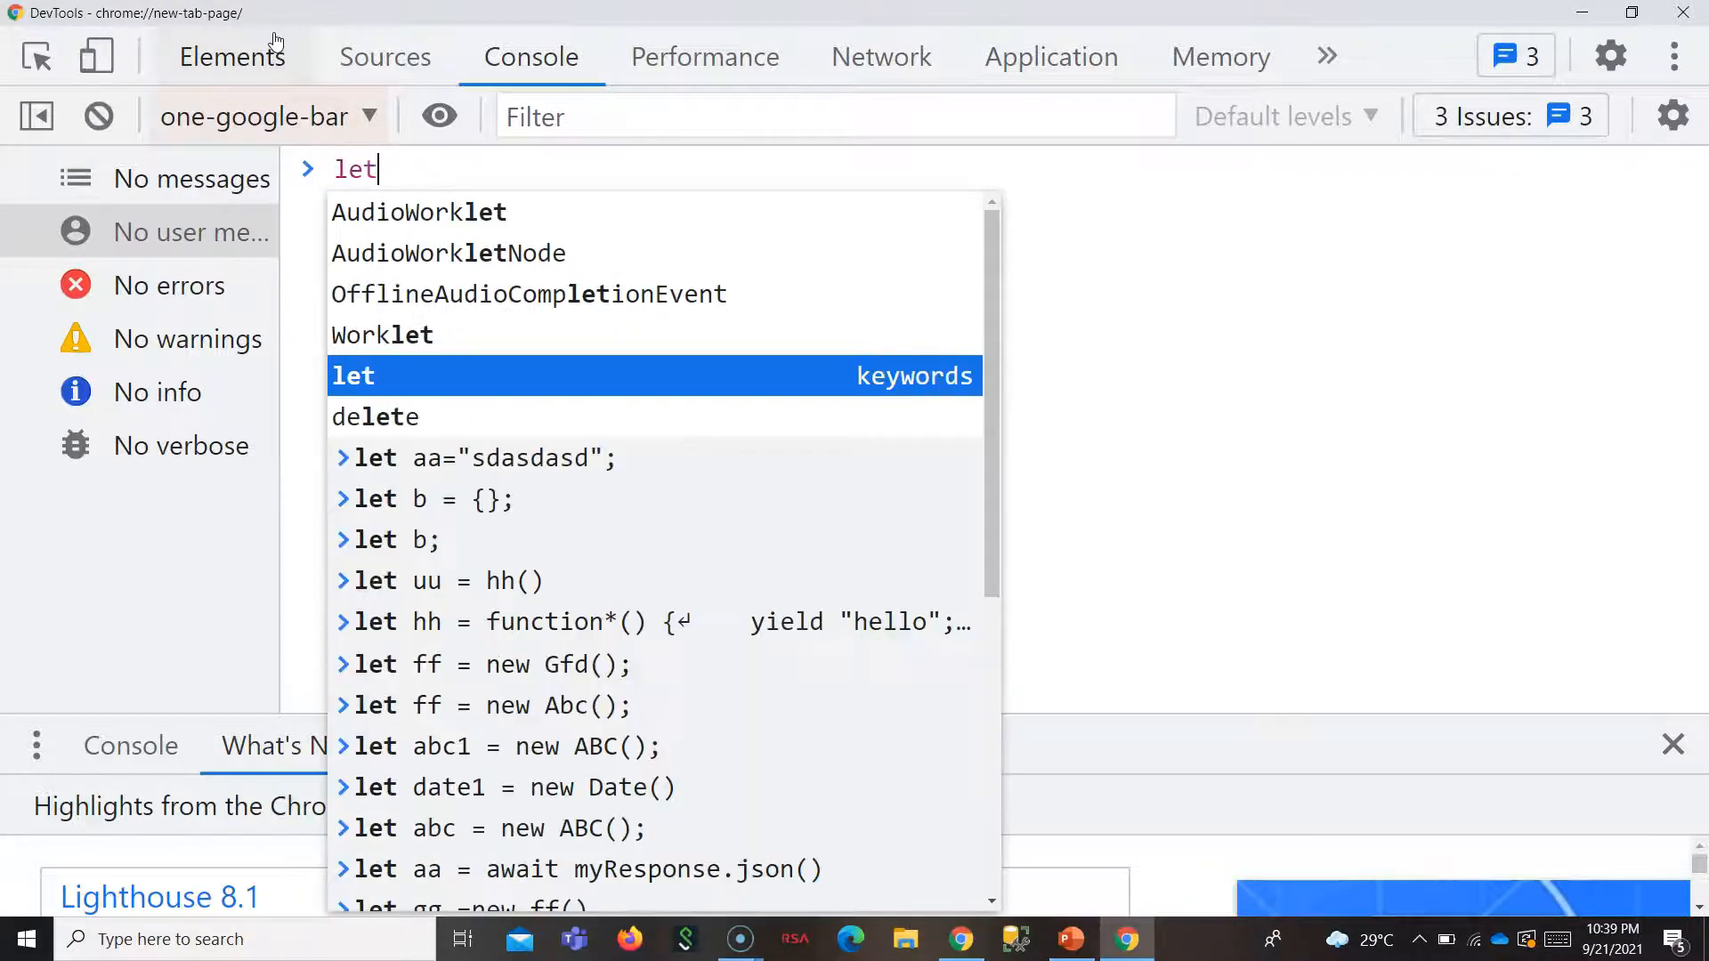
{"action": "type", "text": "a;"}
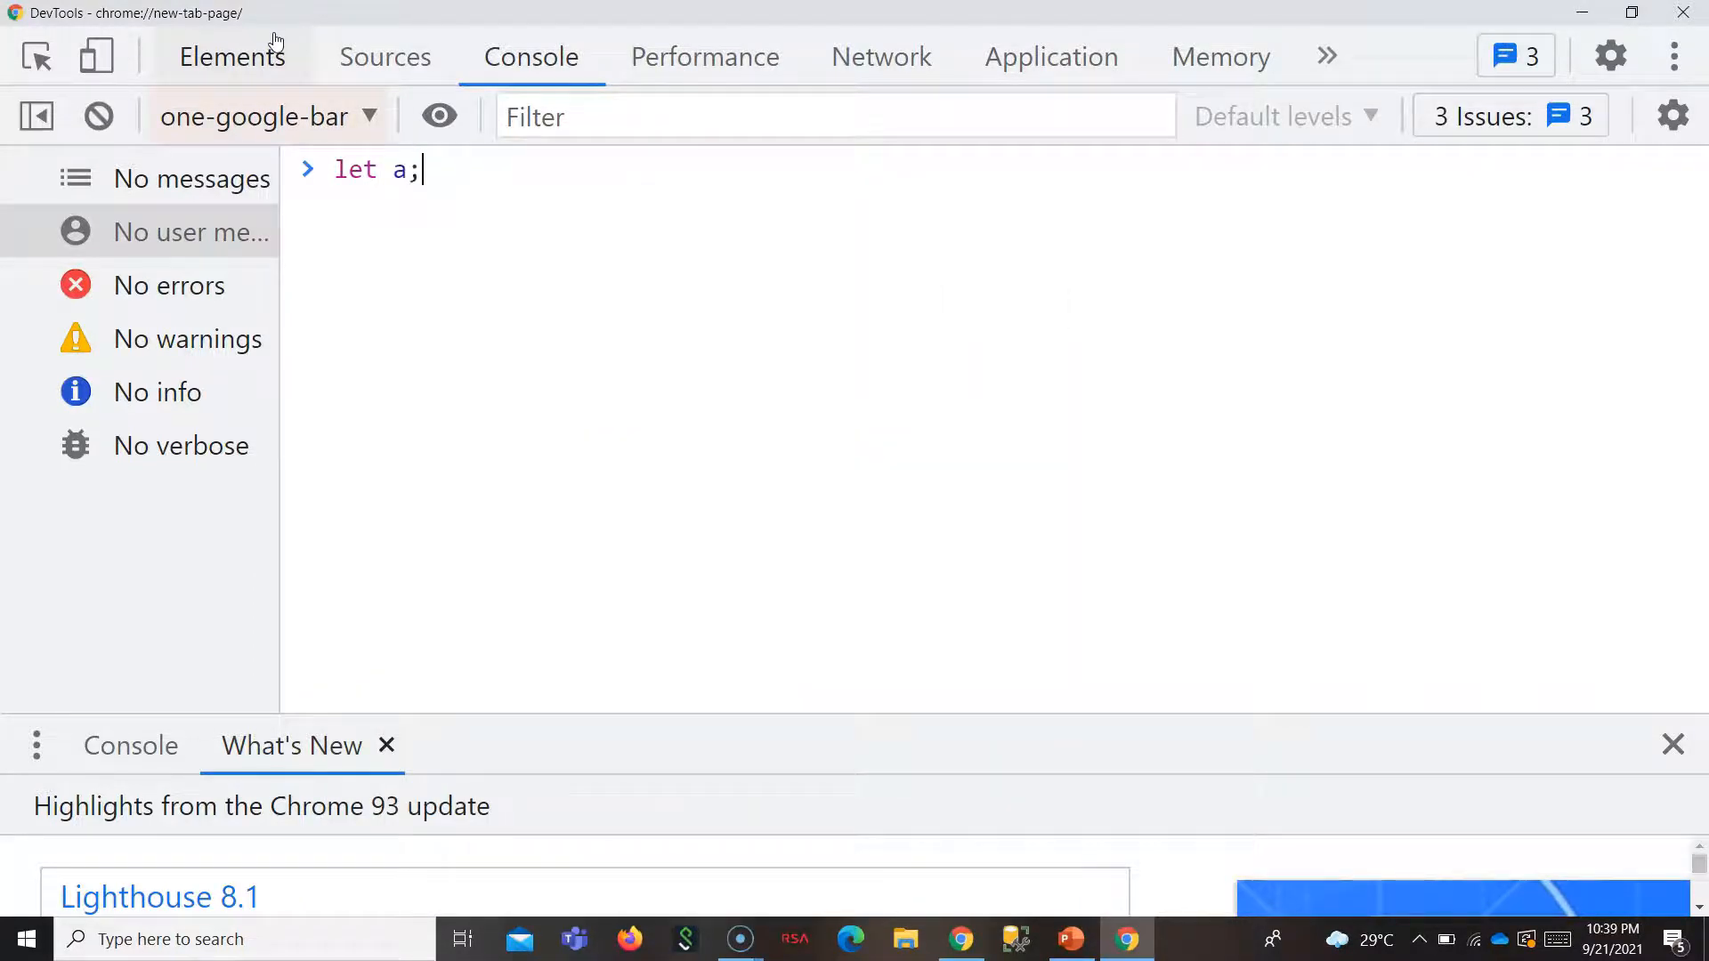
{"action": "key", "text": "Enter"}
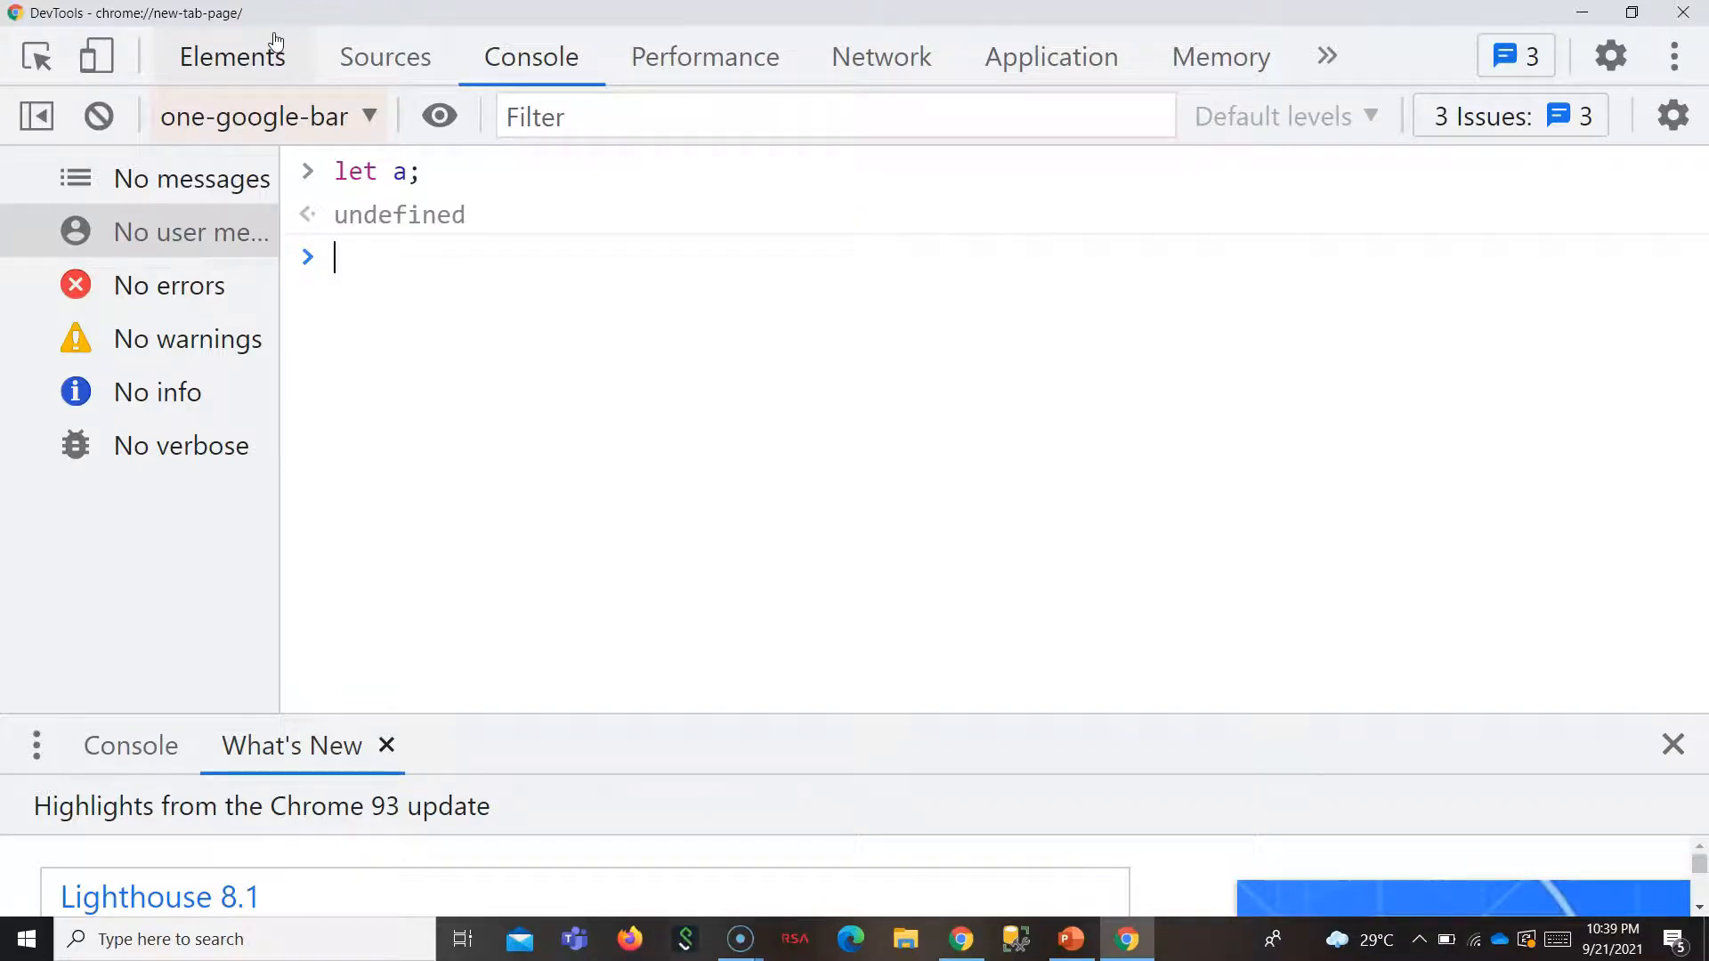
Run console.log(a) printing undefined and typeof a returning 'undefined'.
{"action": "type", "text": "cconsole.l"}
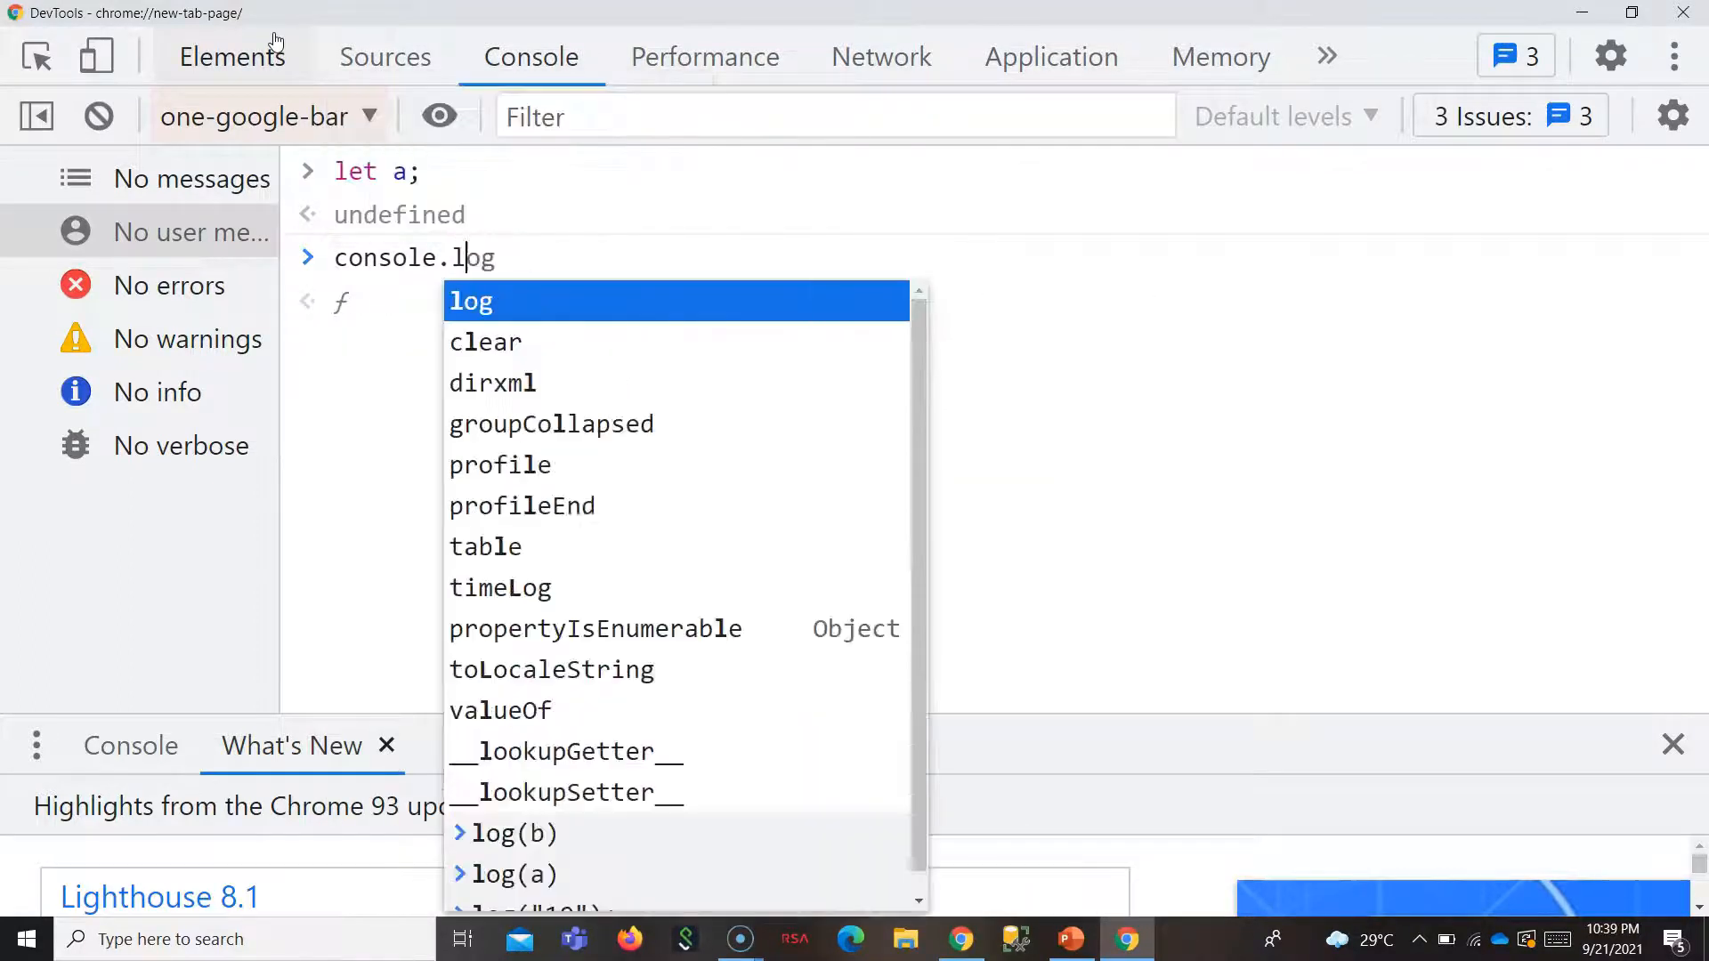
{"action": "type", "text": "(A"}
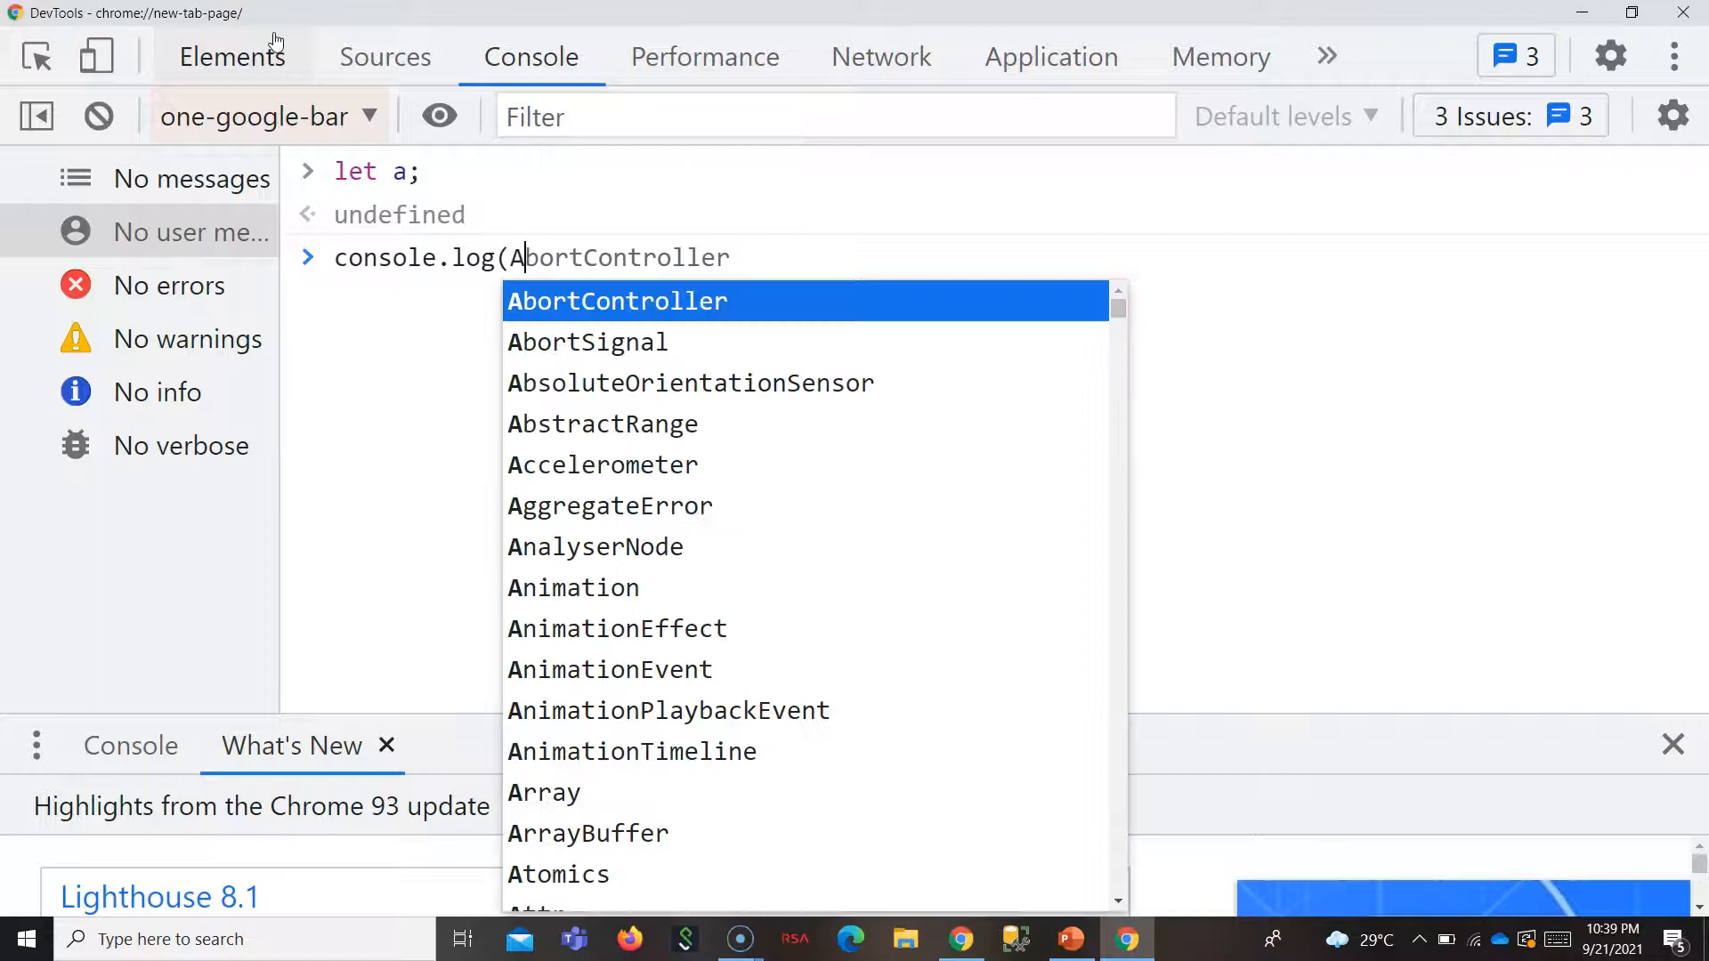
{"action": "key", "text": "Backspace"}
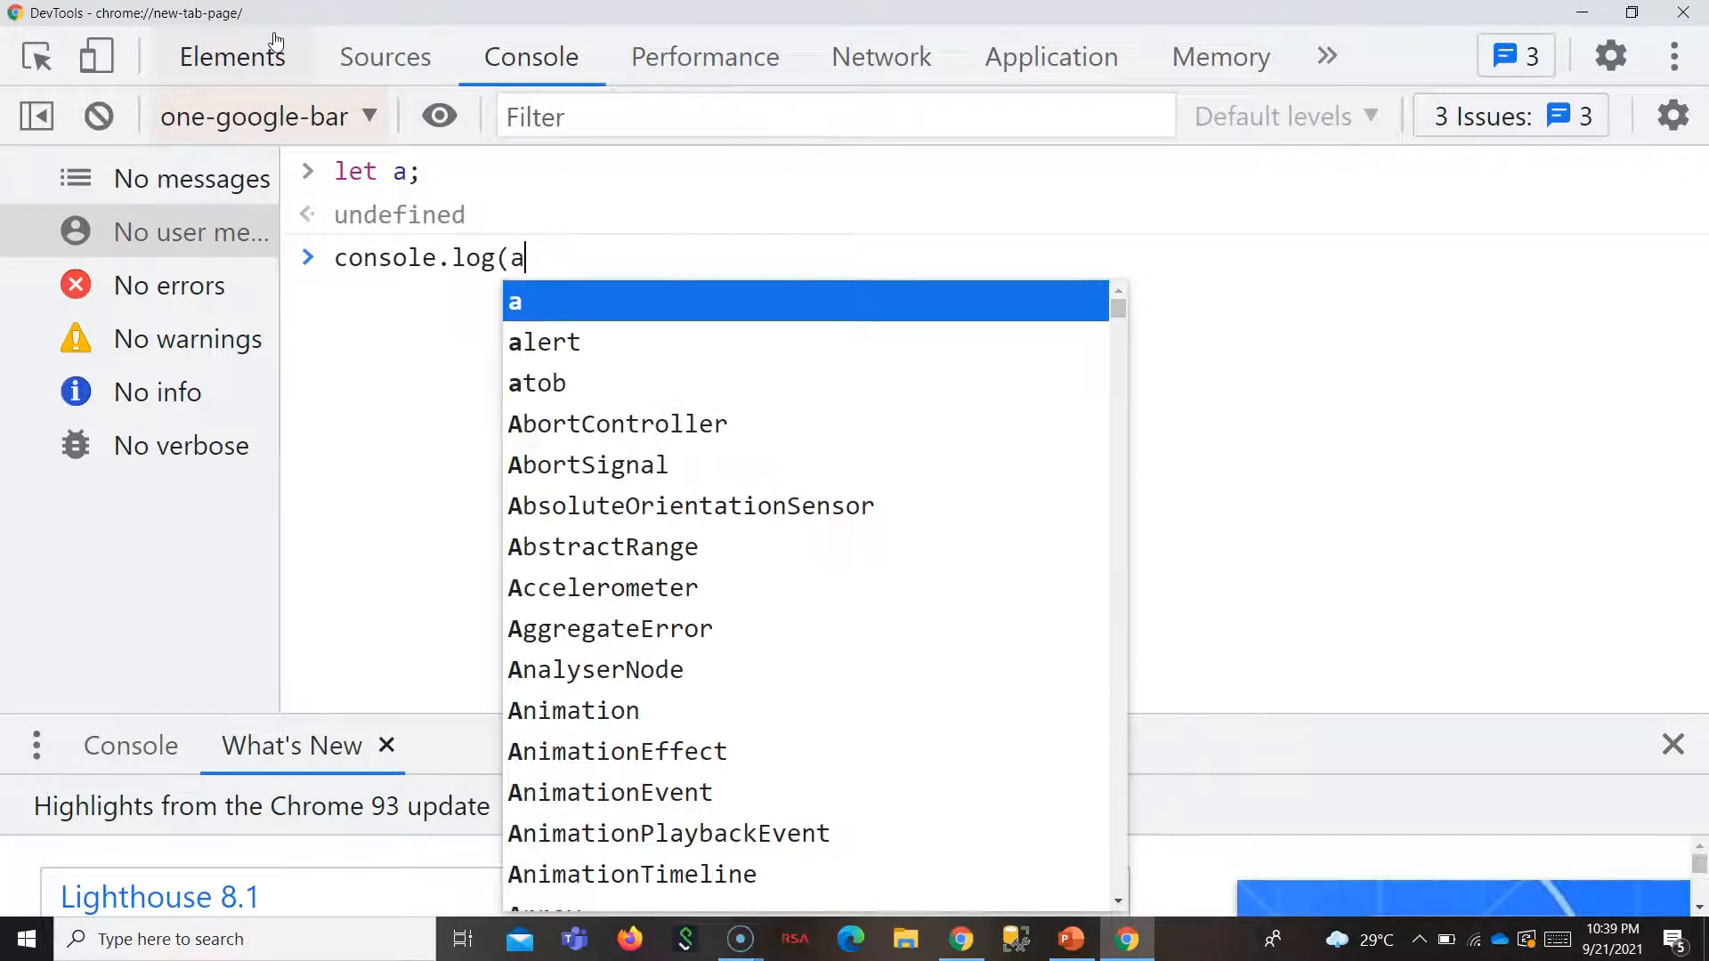
{"action": "type", "text": ");"}
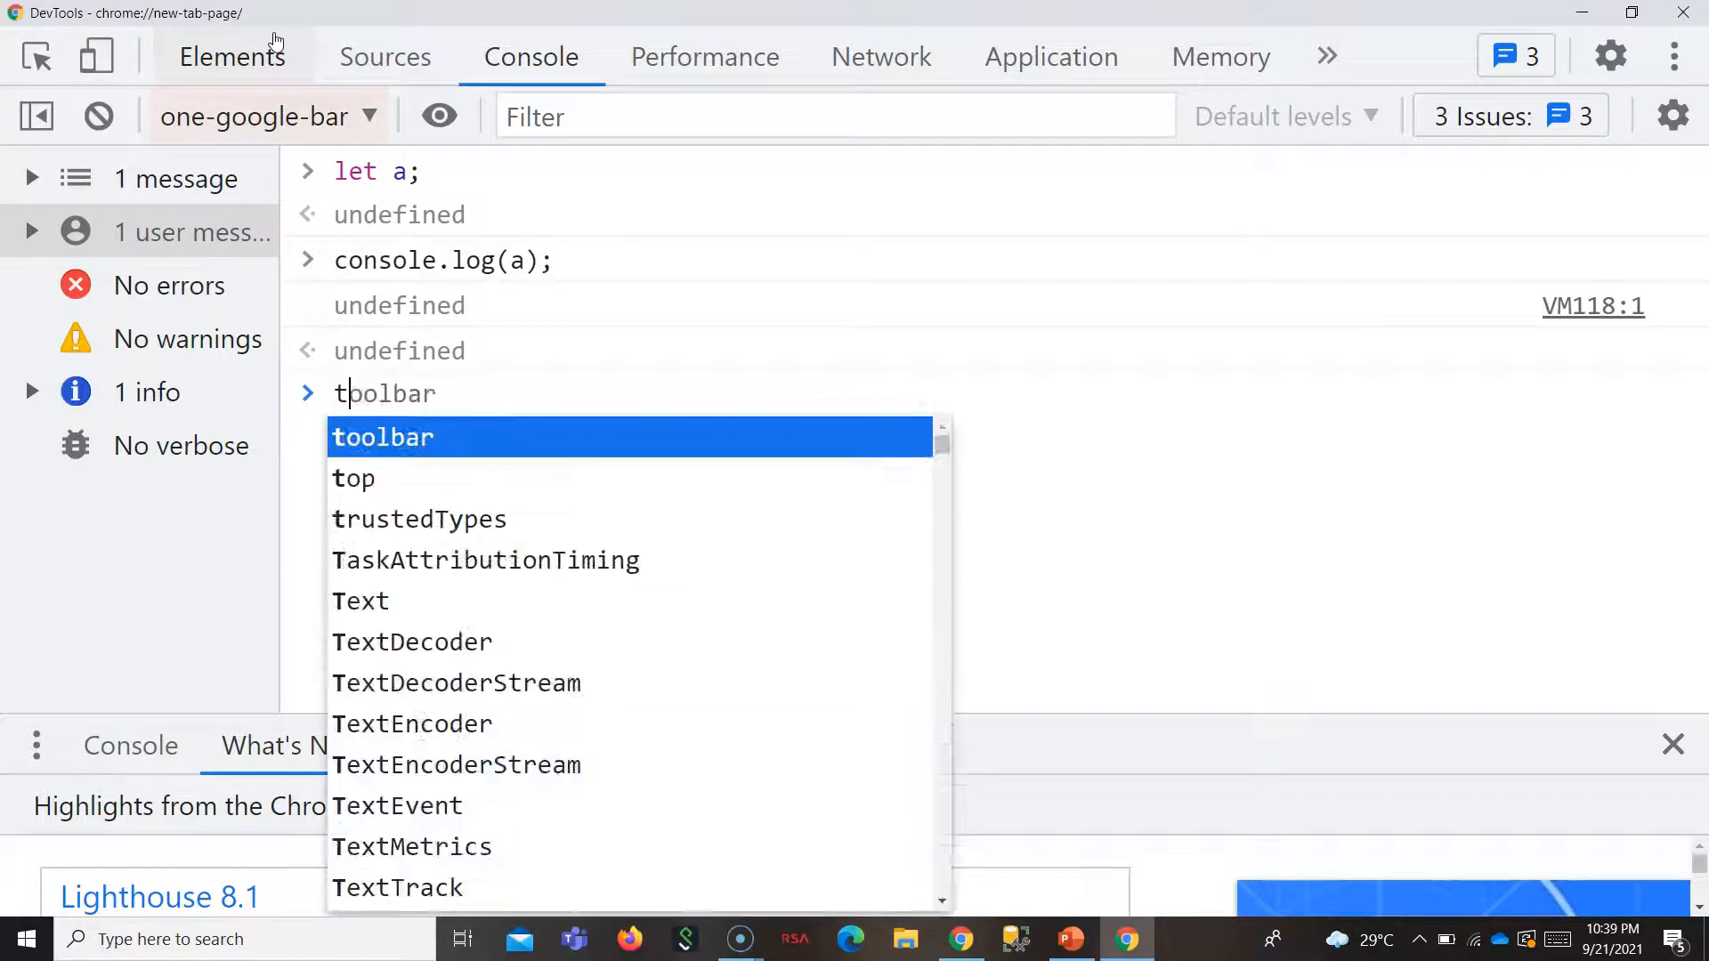
{"action": "type", "text": "typeof"}
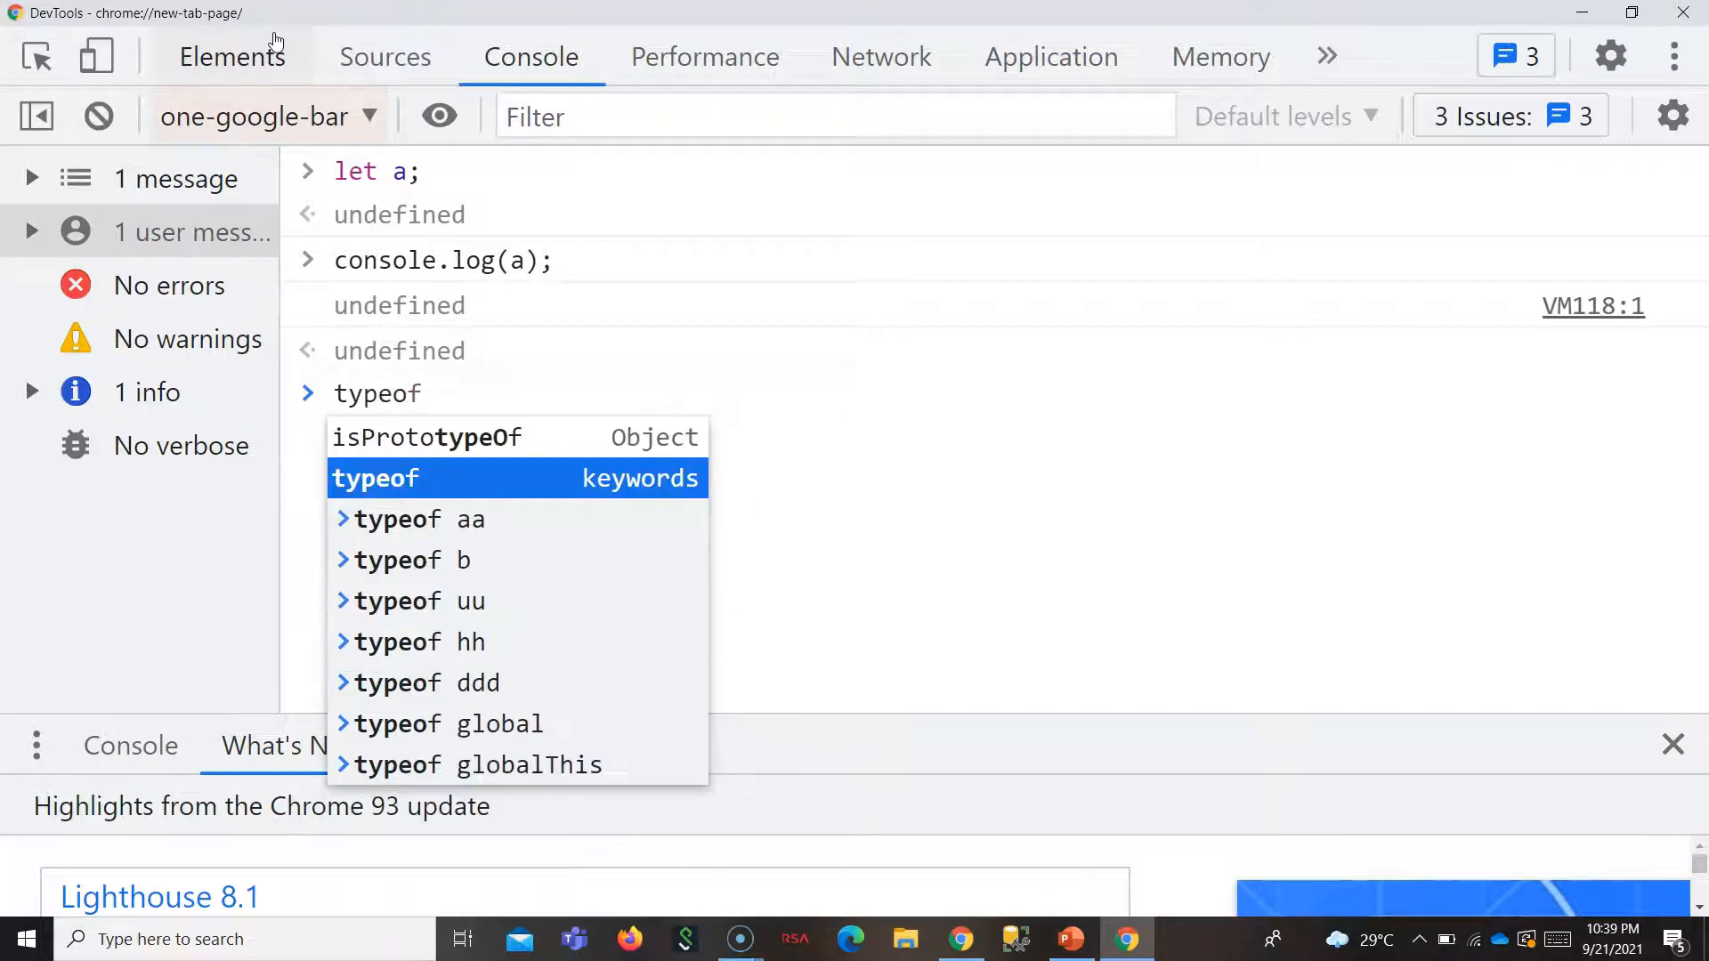
{"action": "type", "text": "a"}
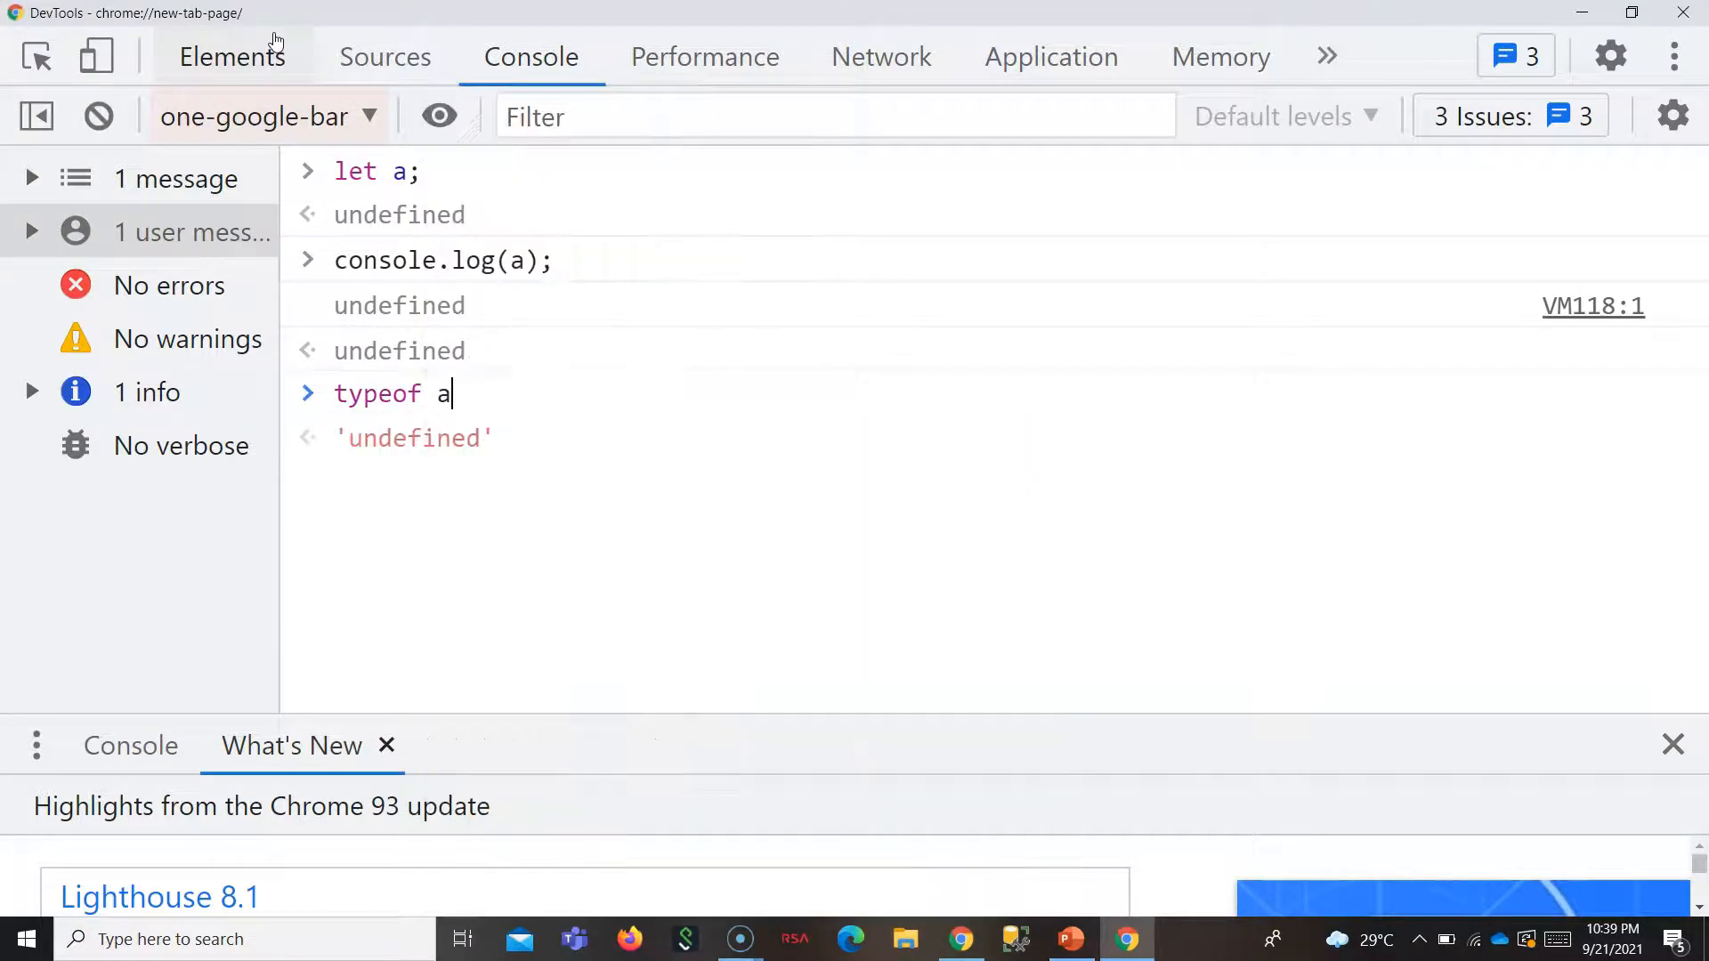
{"action": "key", "text": "Enter"}
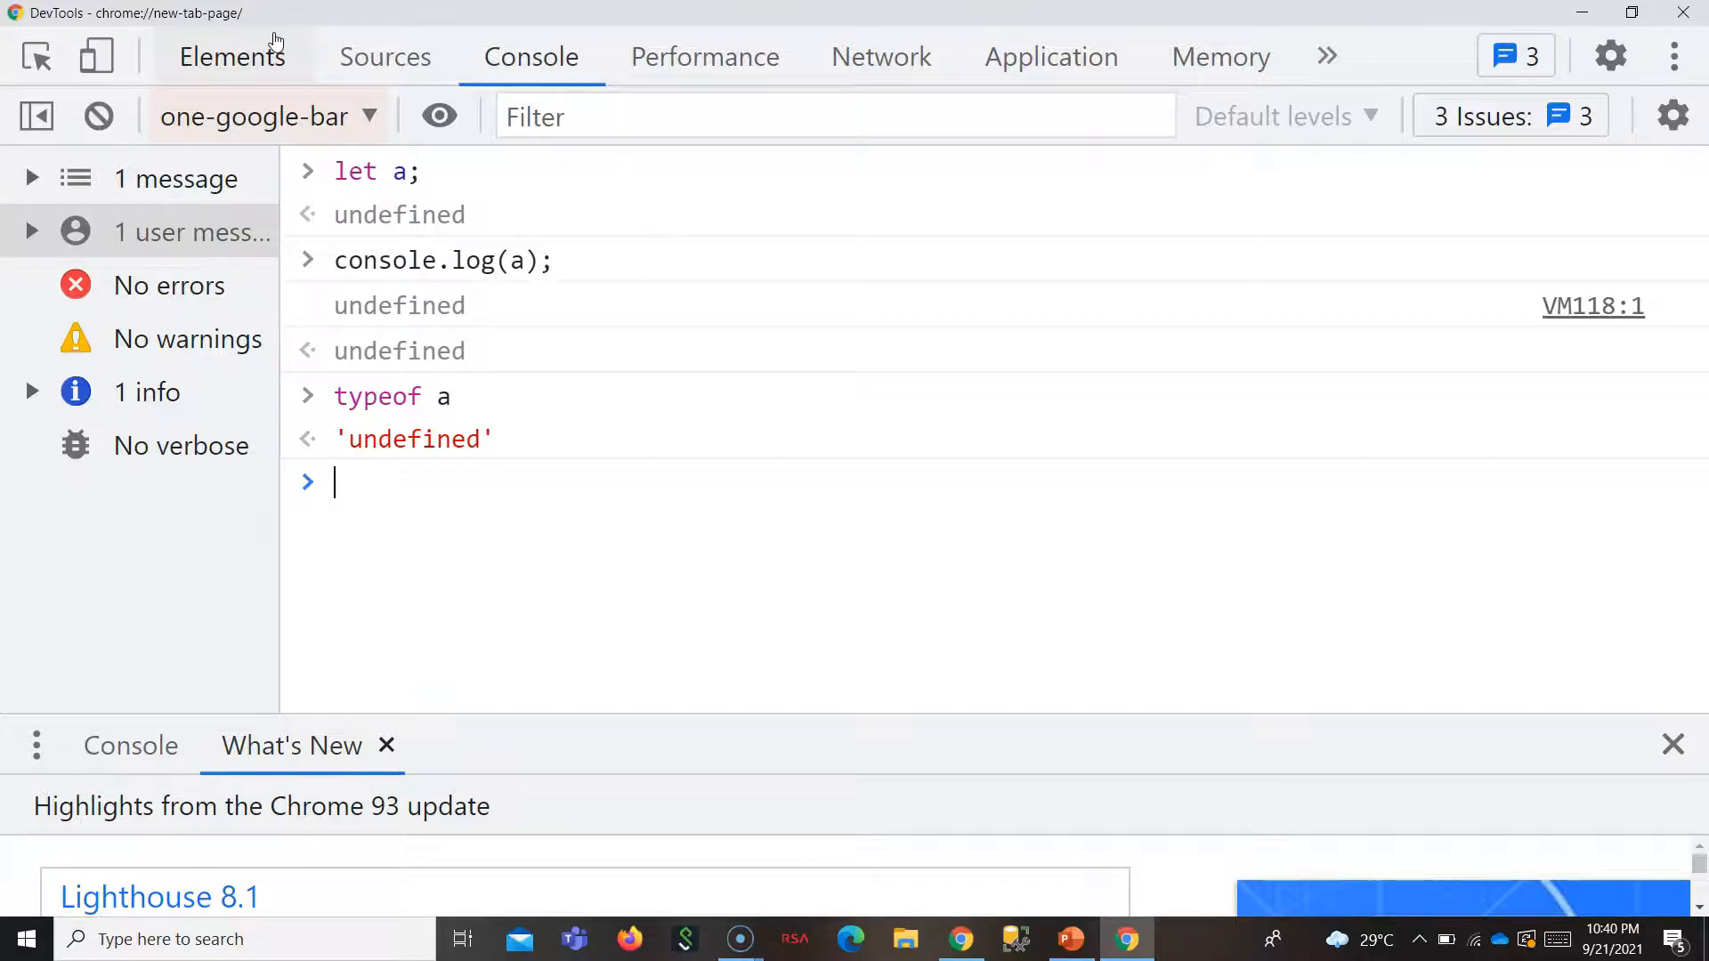
Declare let b=undefined; in the Console, which also returns undefined.
{"action": "type", "text": "let b"}
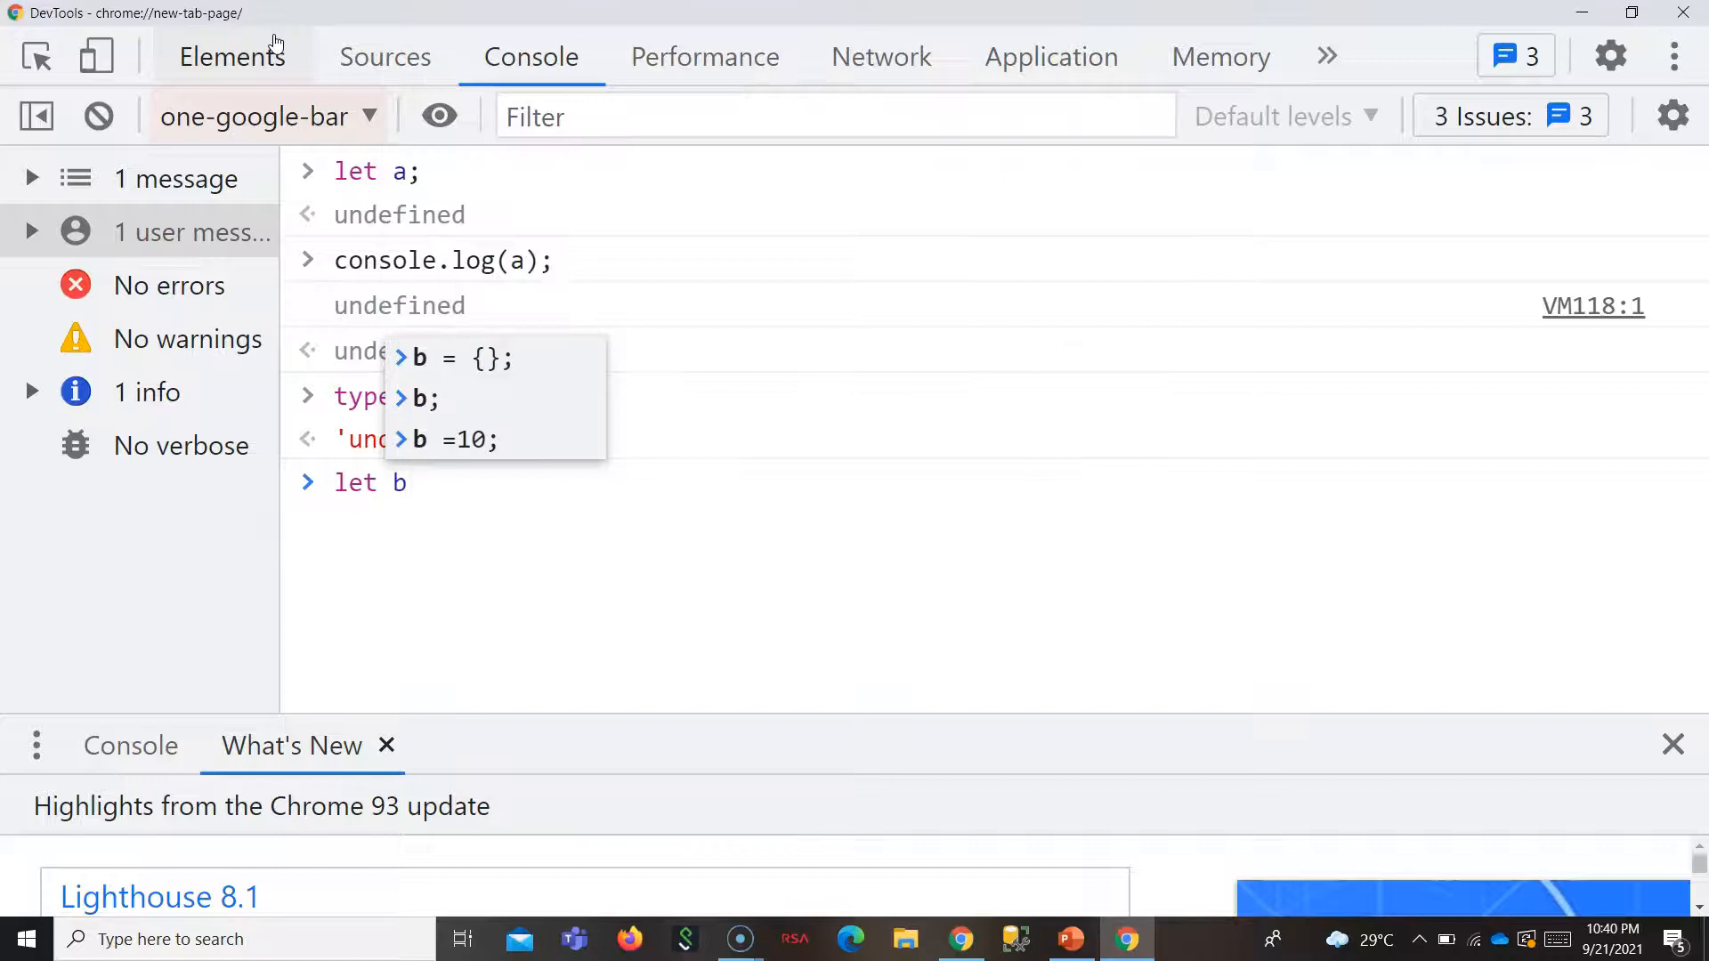
{"action": "type", "text": "=undefined"}
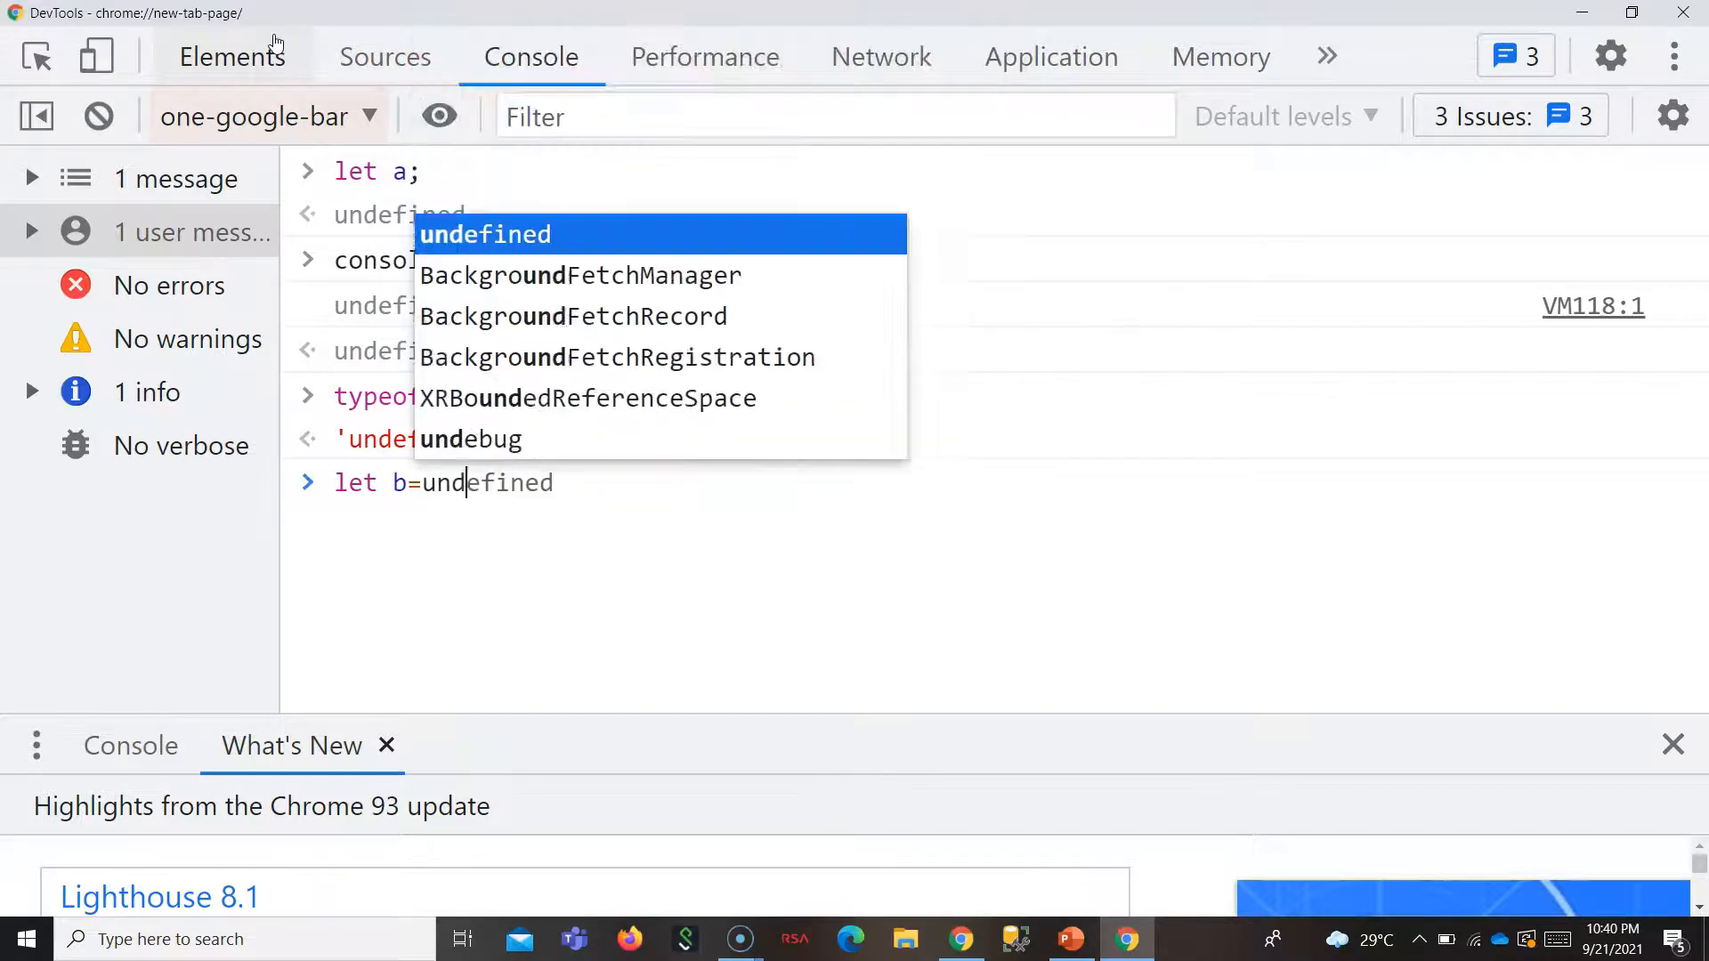
{"action": "key", "text": "Escape"}
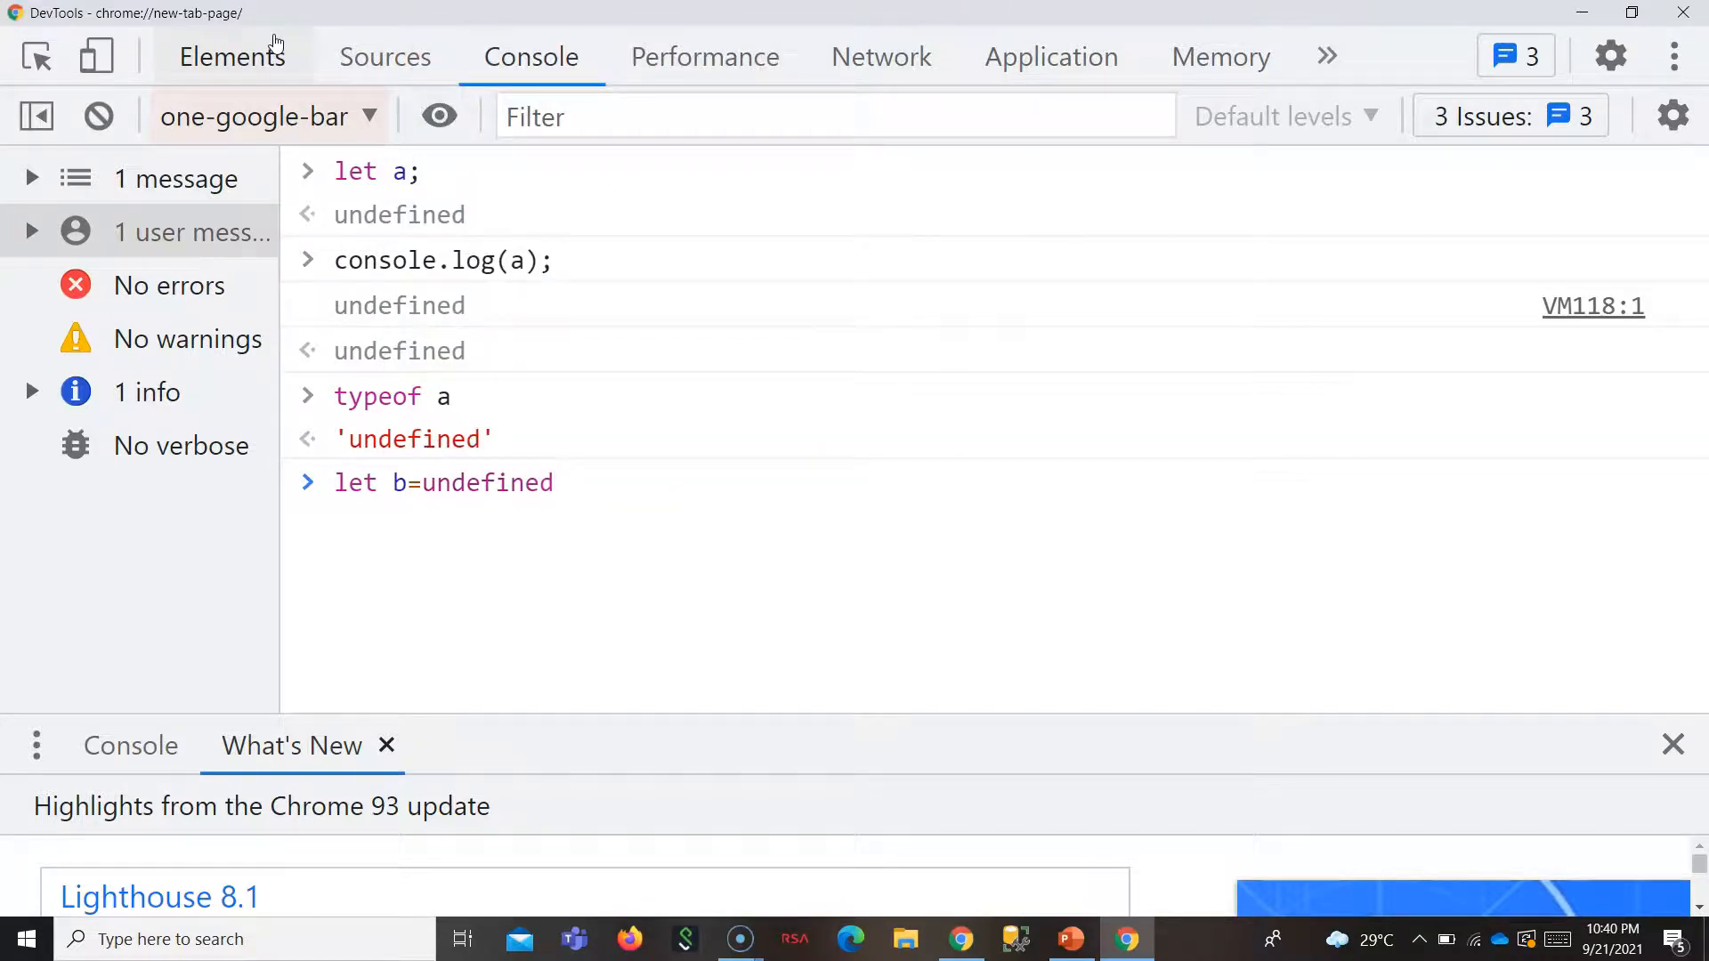
{"action": "type", "text": ";"}
{"action": "key", "text": "Enter"}
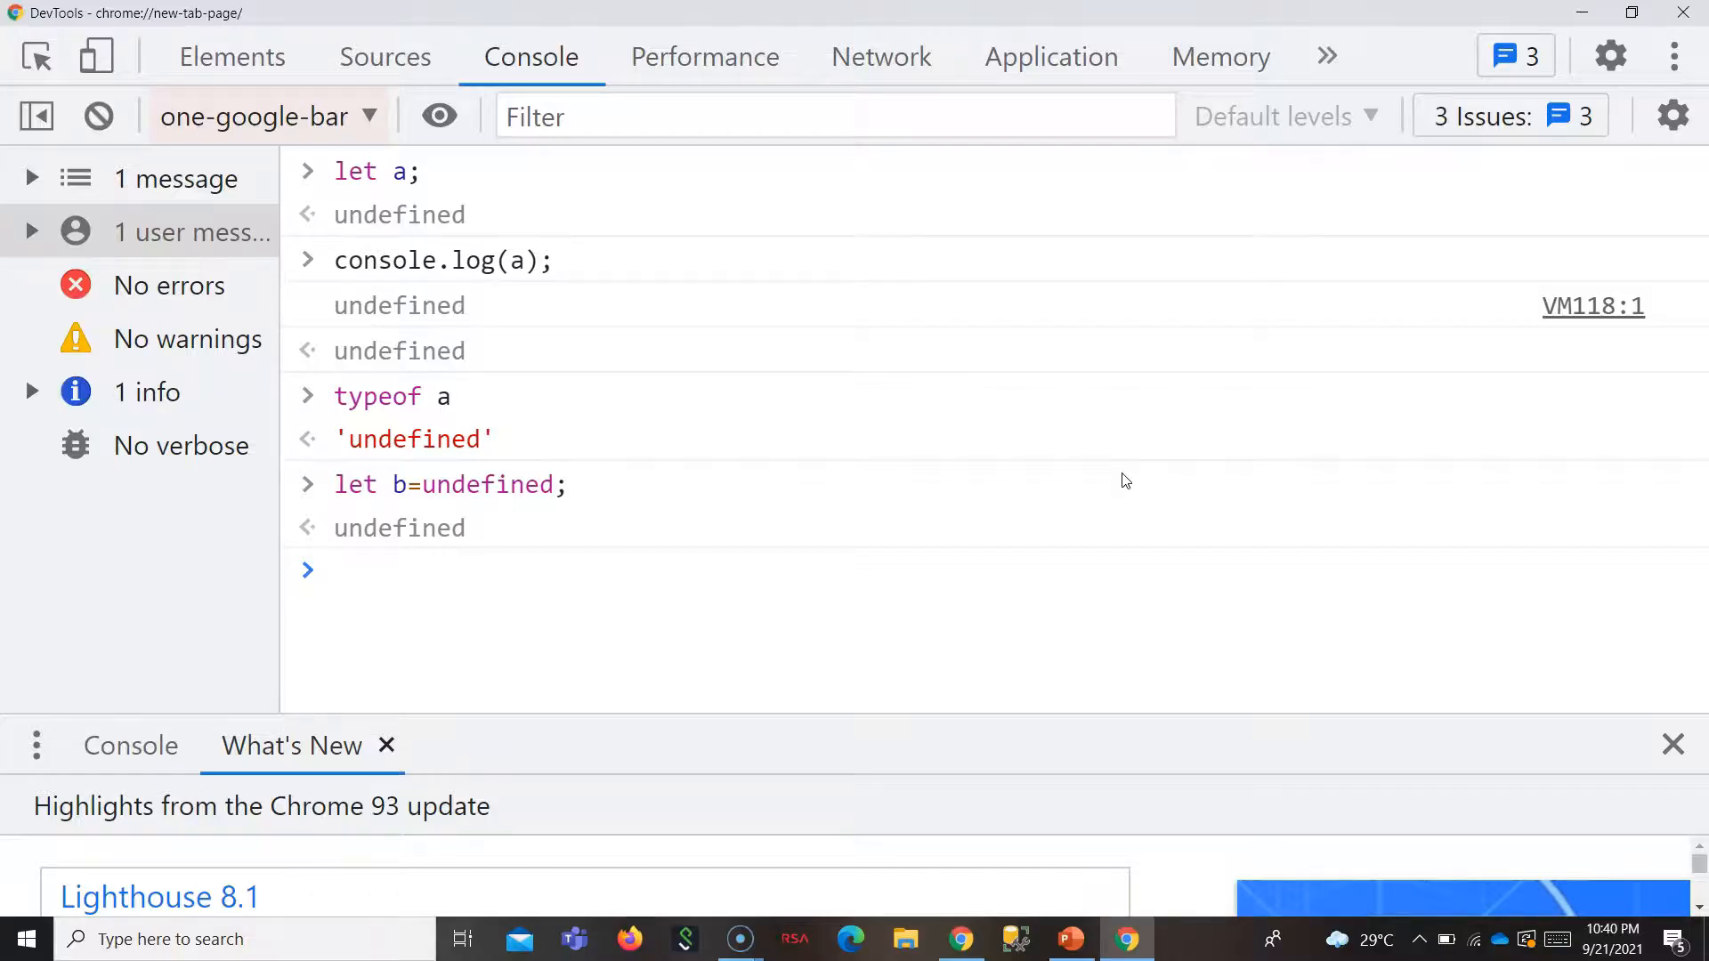
Run console.log(g) throwing ReferenceError, highlight 'not defined', and return to the PowerPoint slide.
{"action": "type", "text": "console"}
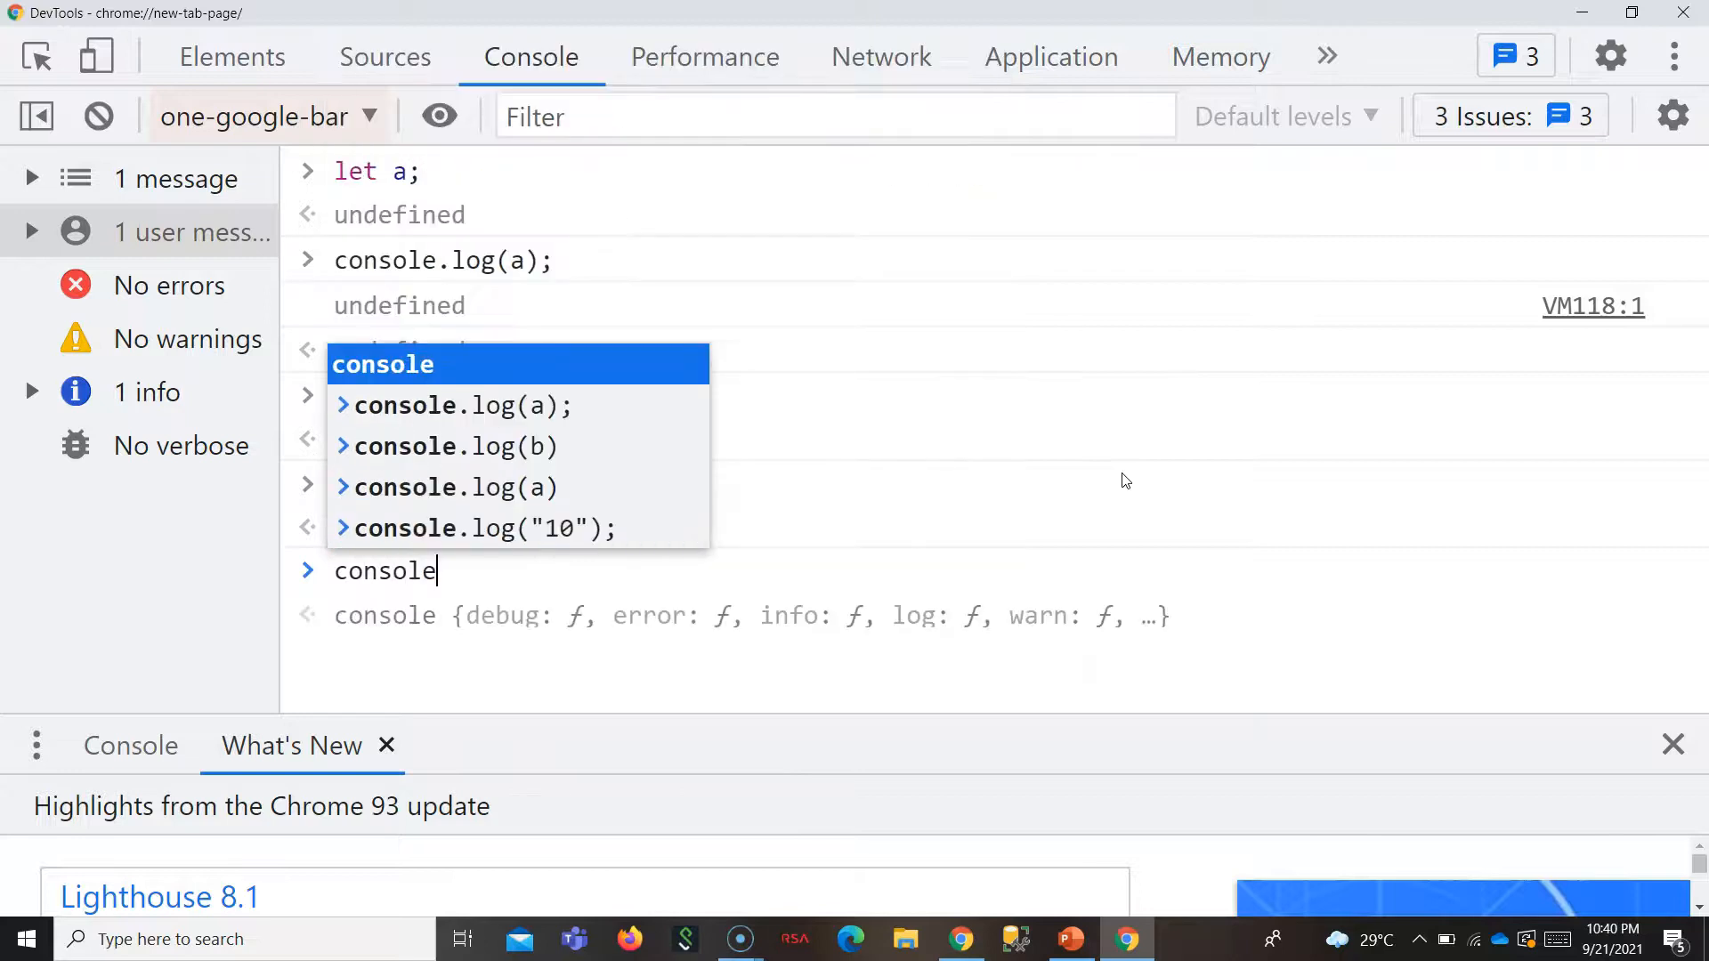
{"action": "type", "text": ".log"}
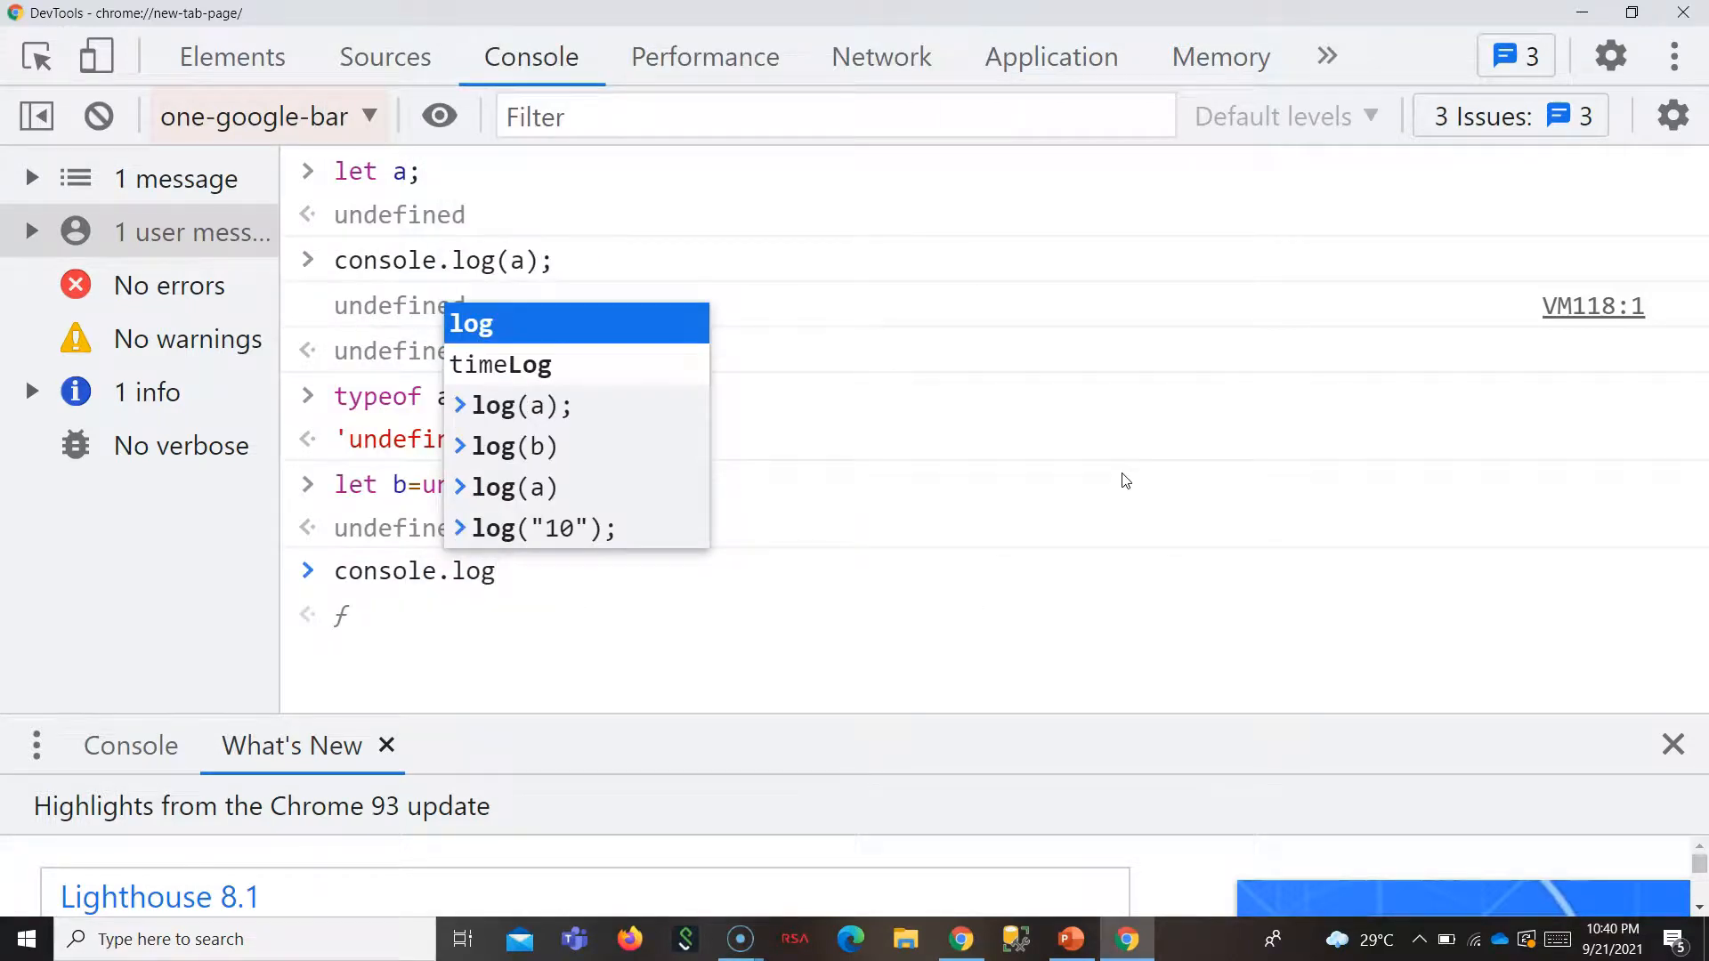
{"action": "type", "text": "(g"}
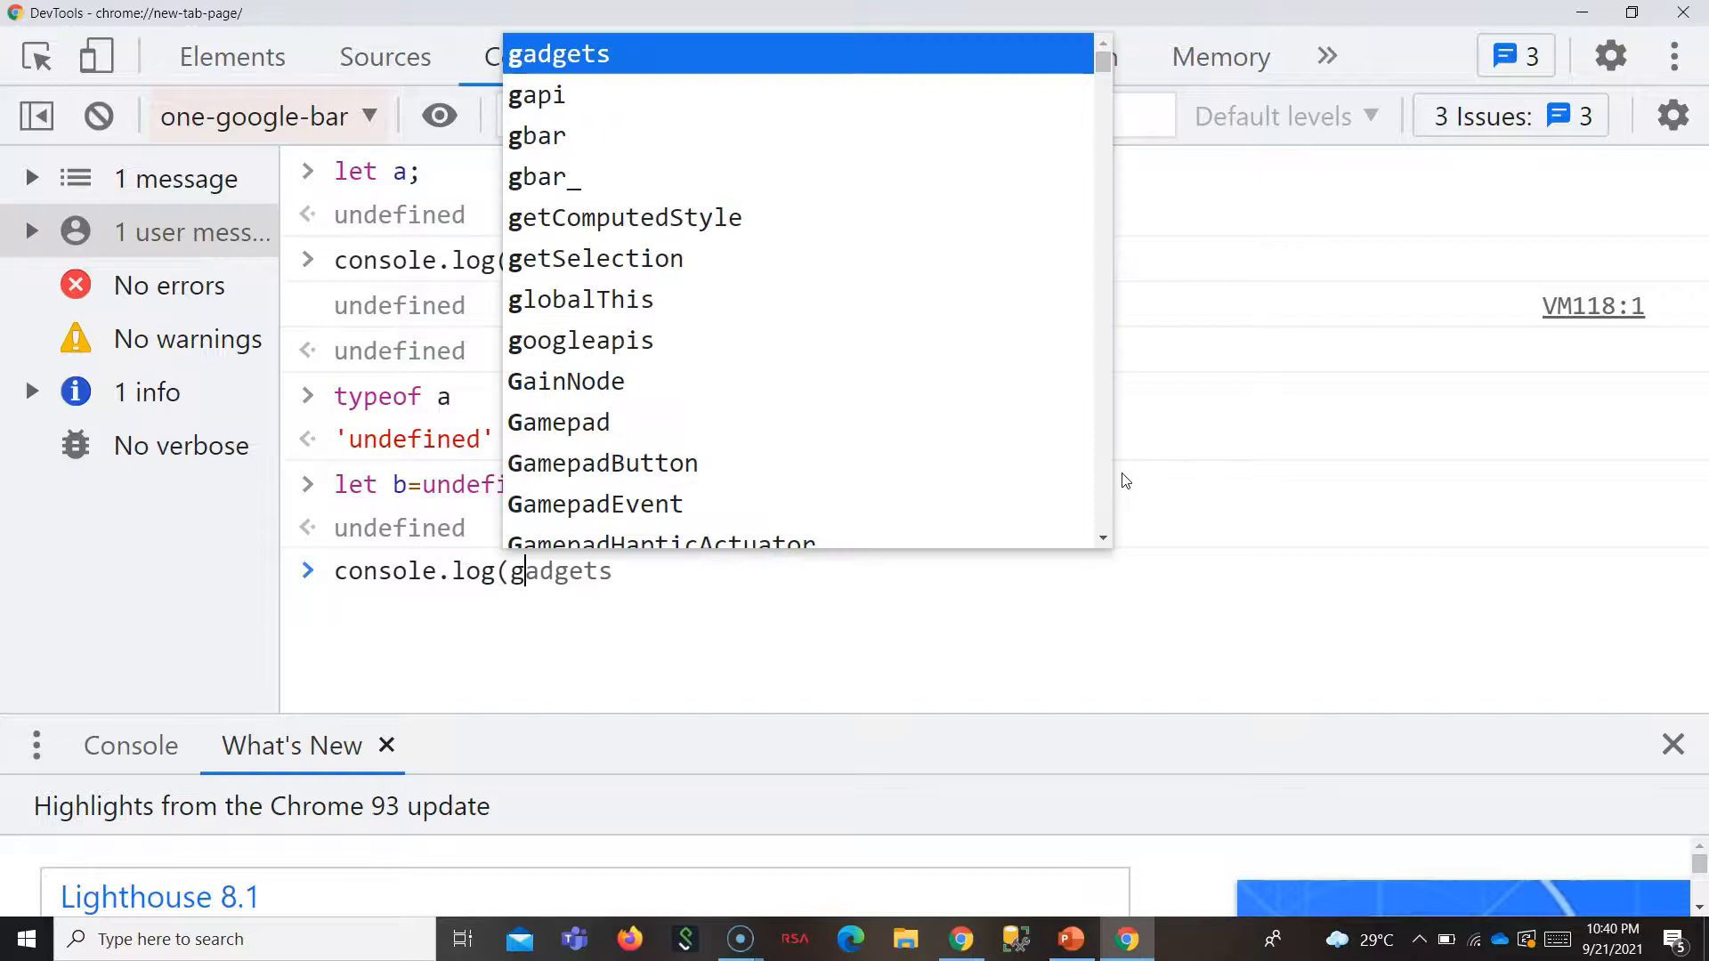
{"action": "key", "text": "Enter"}
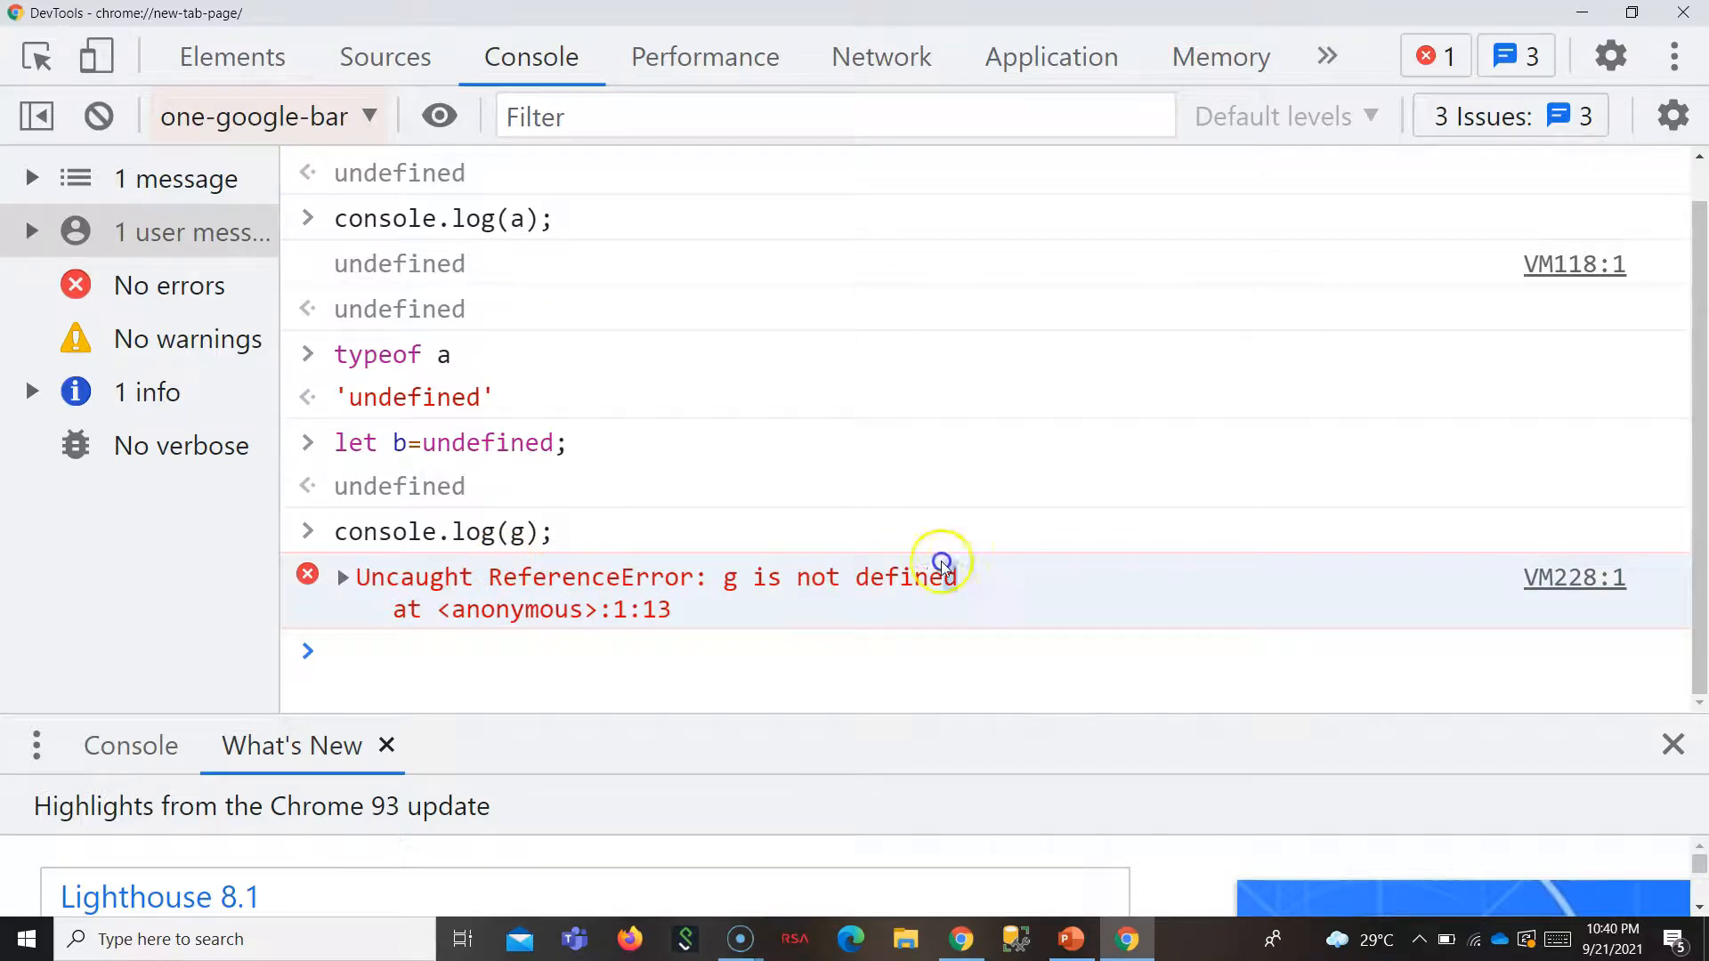
{"action": "left_click_drag", "start_coordinate": [944, 561], "coordinate": [799, 577]}
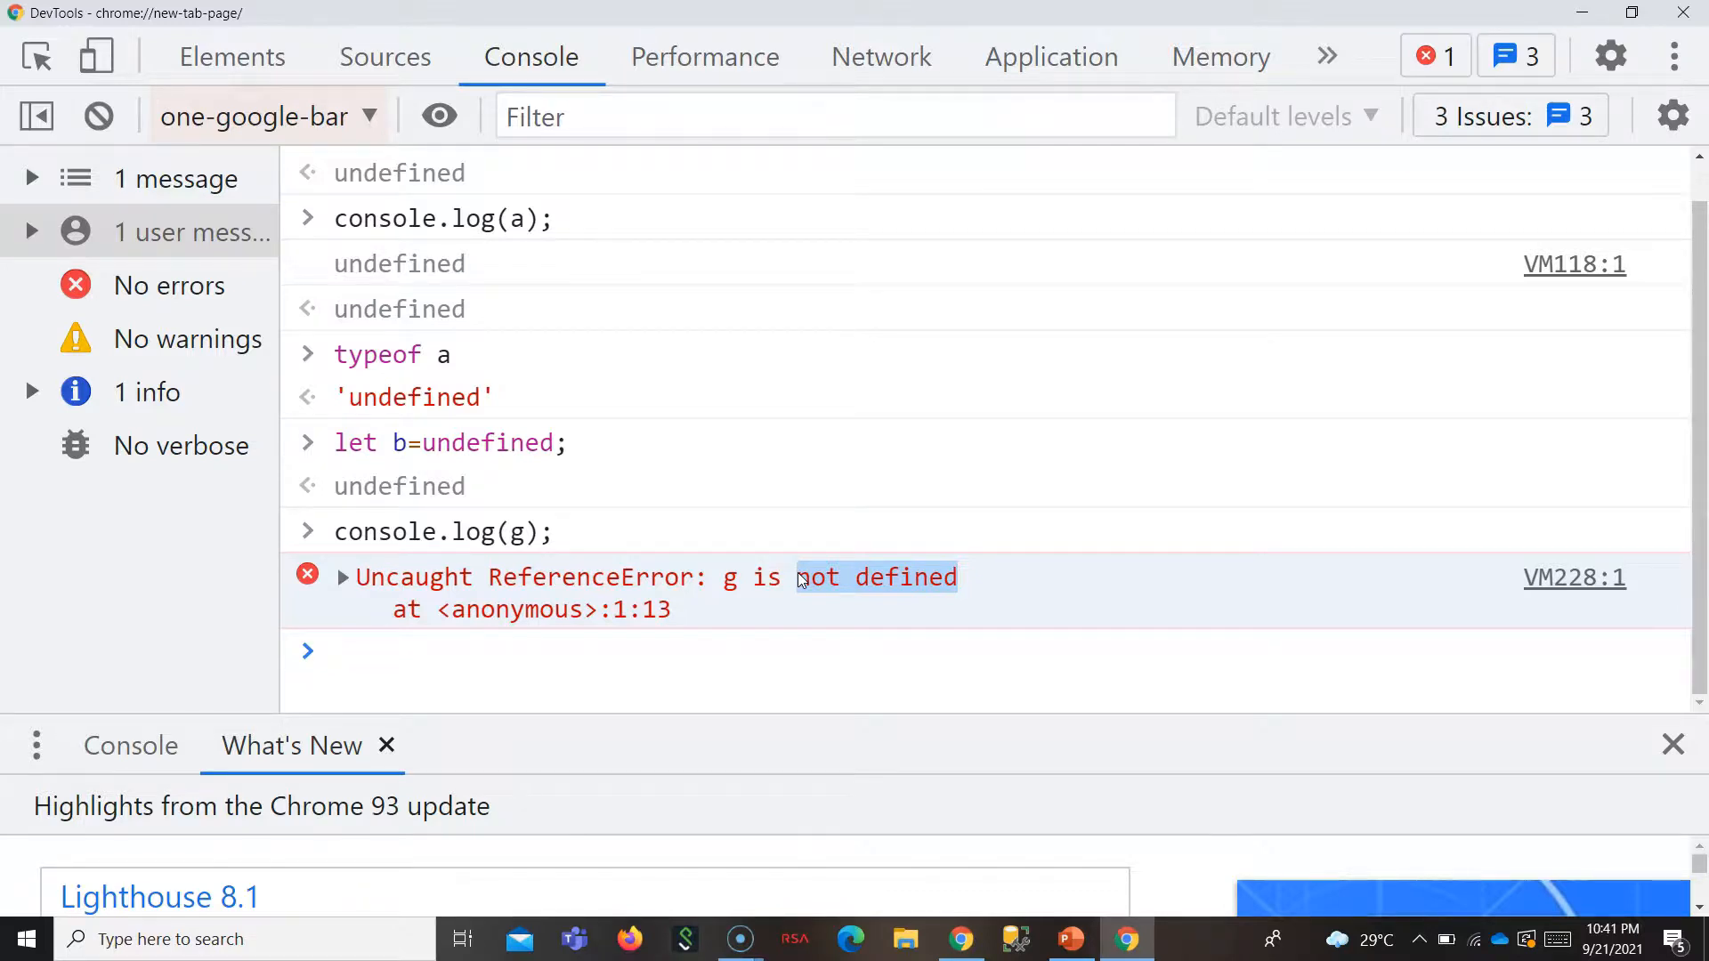
{"action": "left_click", "coordinate": [1069, 938]}
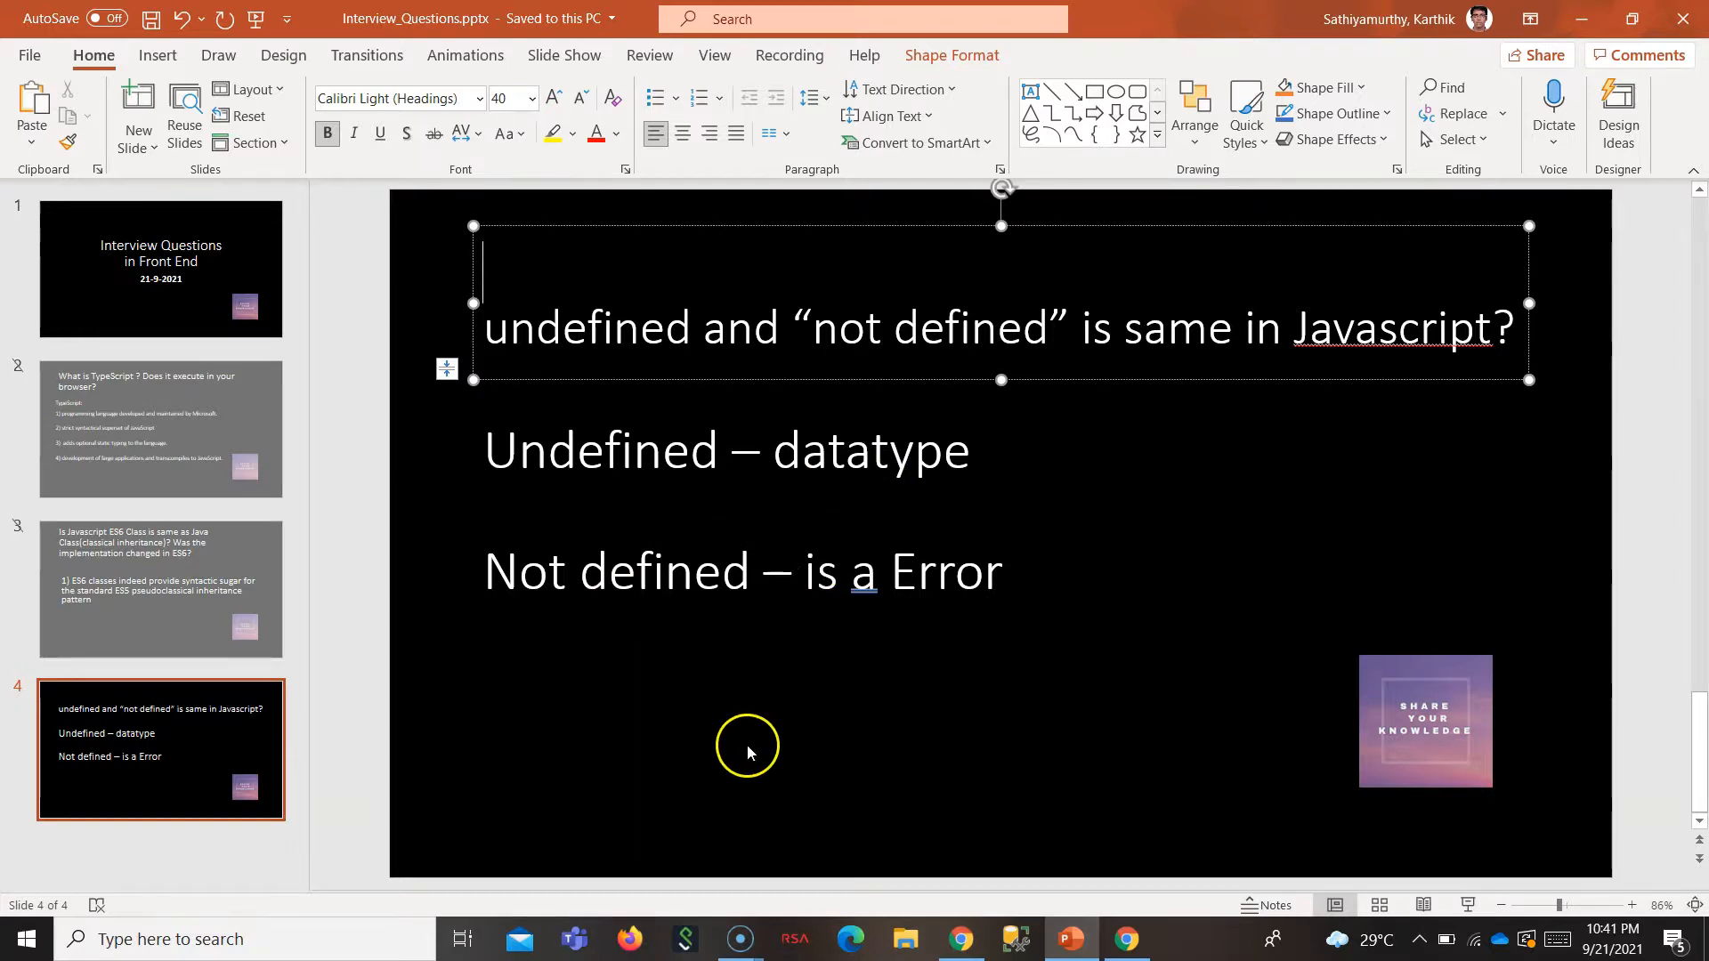
{"action": "mouse_move", "coordinate": [991, 575]}
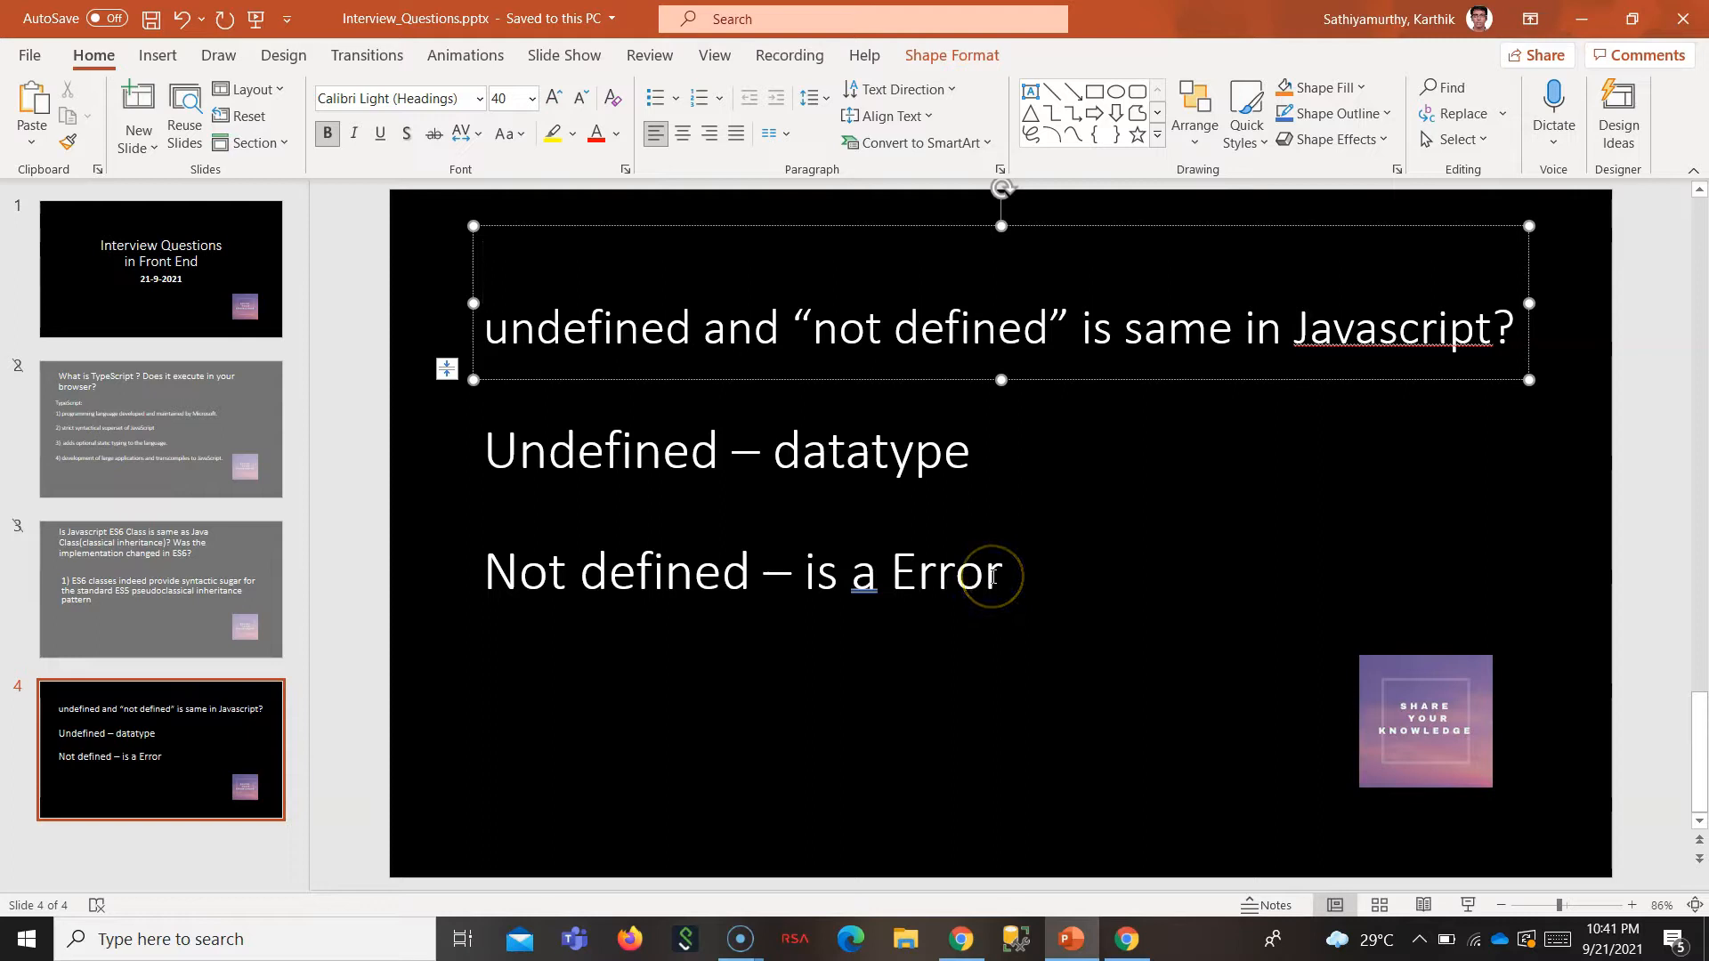